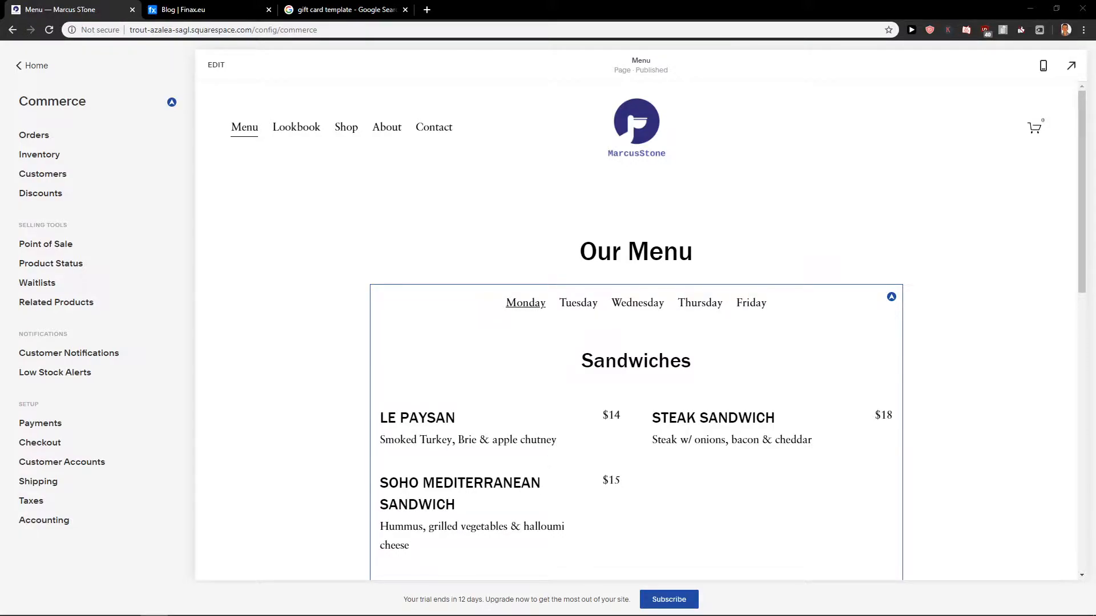
mouse_move(417, 362)
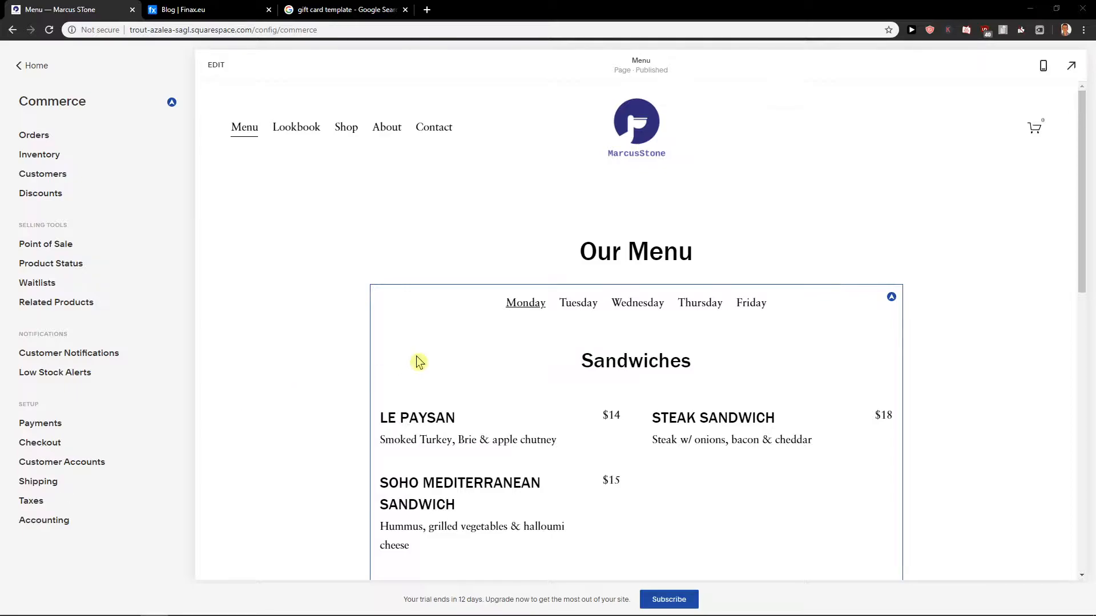
Step: Start a new discount in Commerce > Discounts and name it 'Free shipping'
scroll(down, 3)
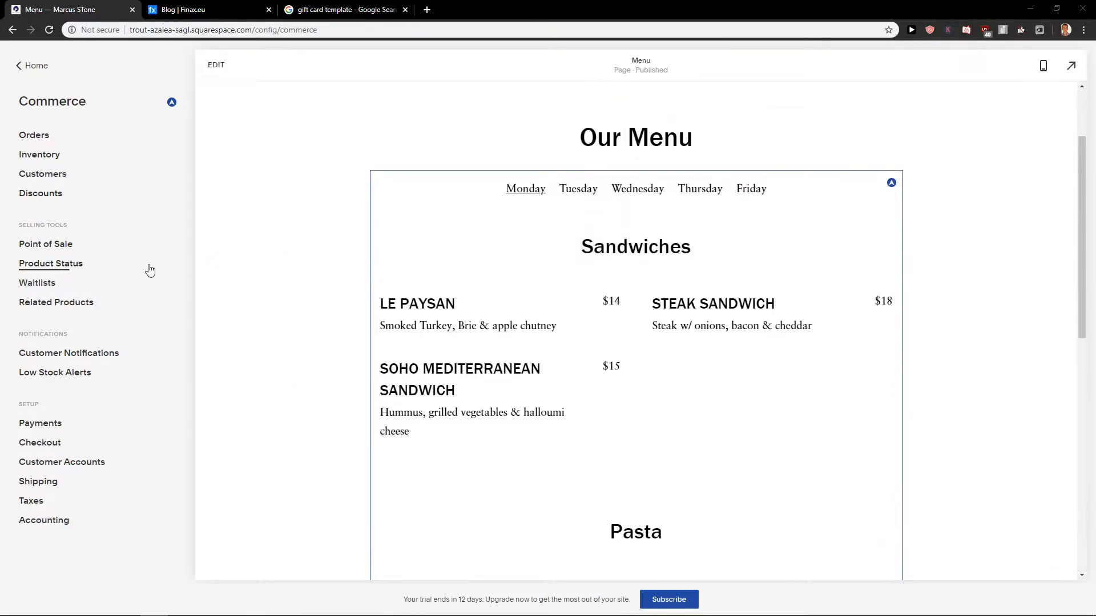
scroll(up, 3)
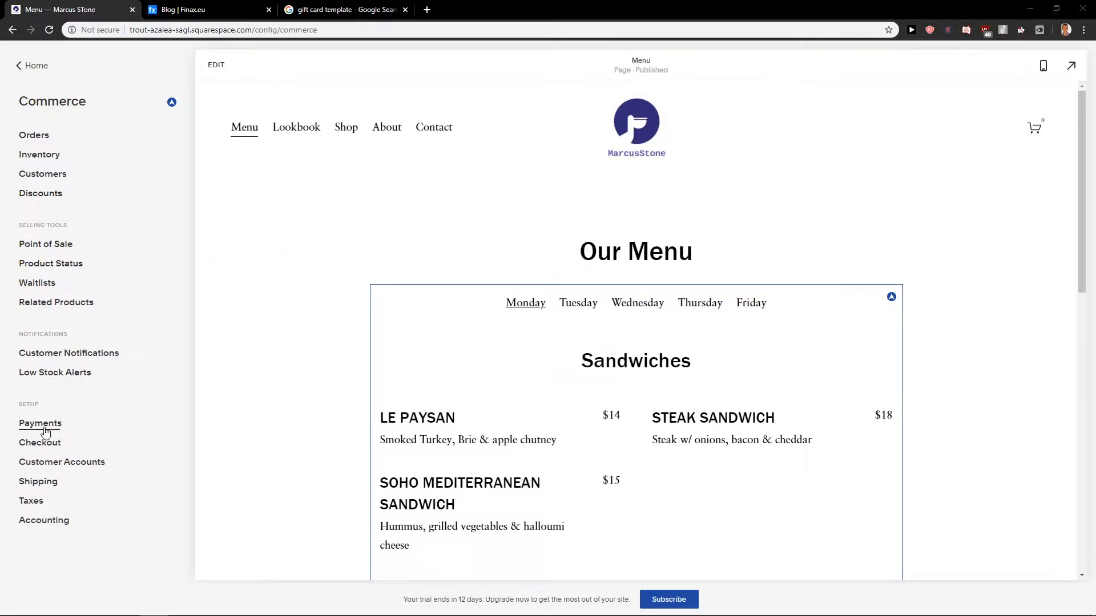
click(32, 65)
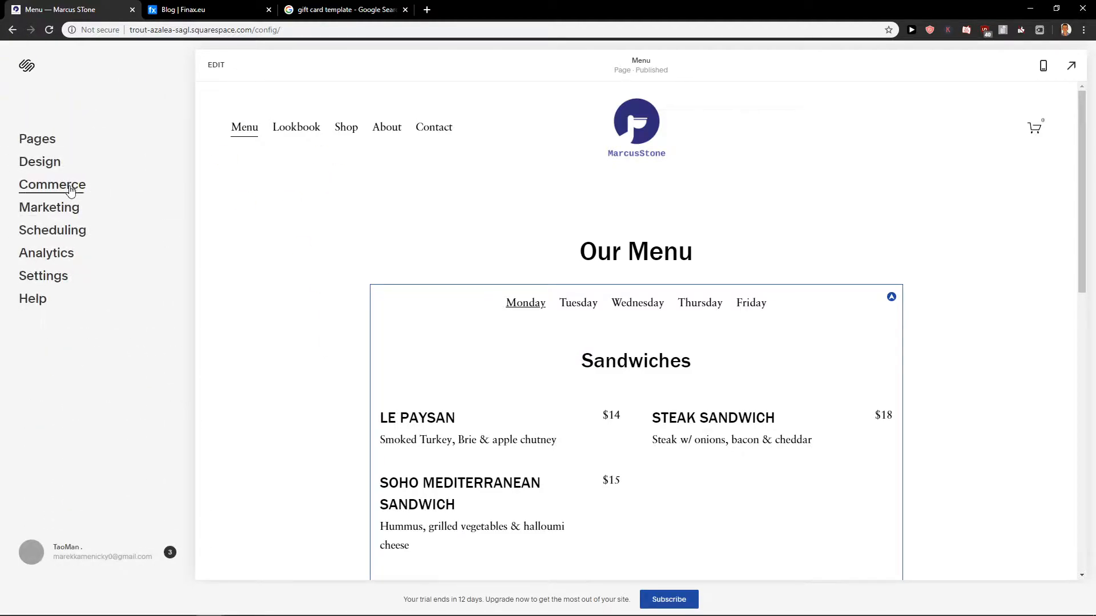
click(52, 185)
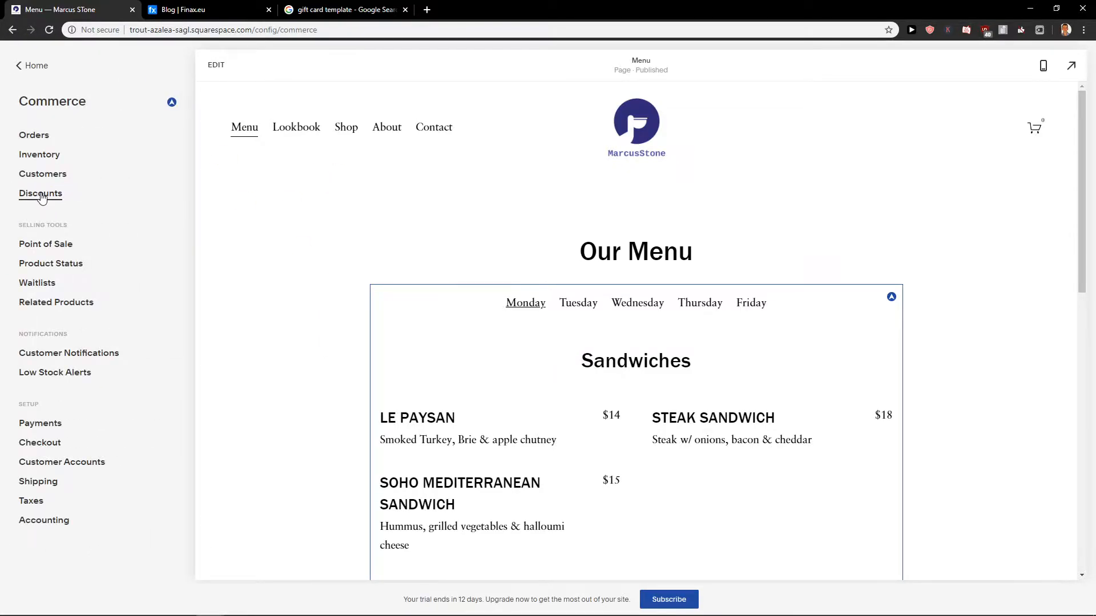
click(40, 193)
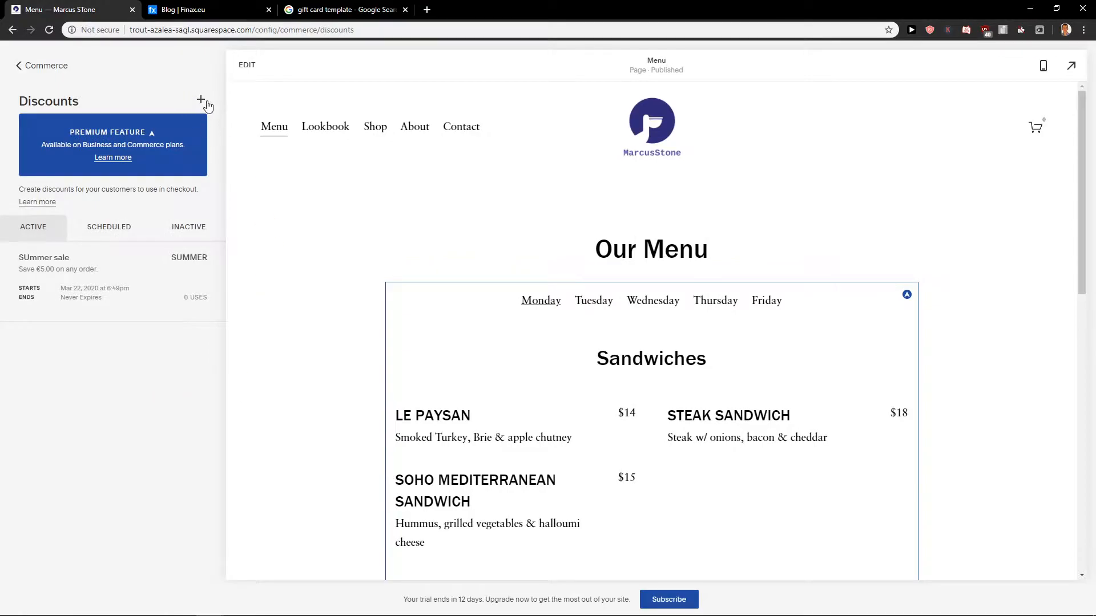
click(200, 100)
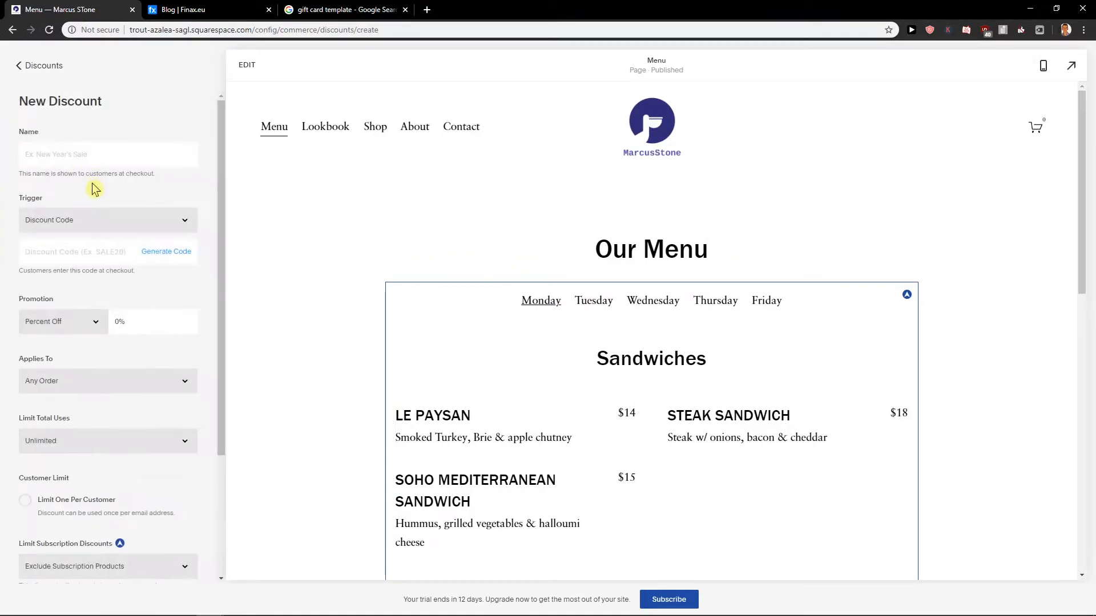
text(F)
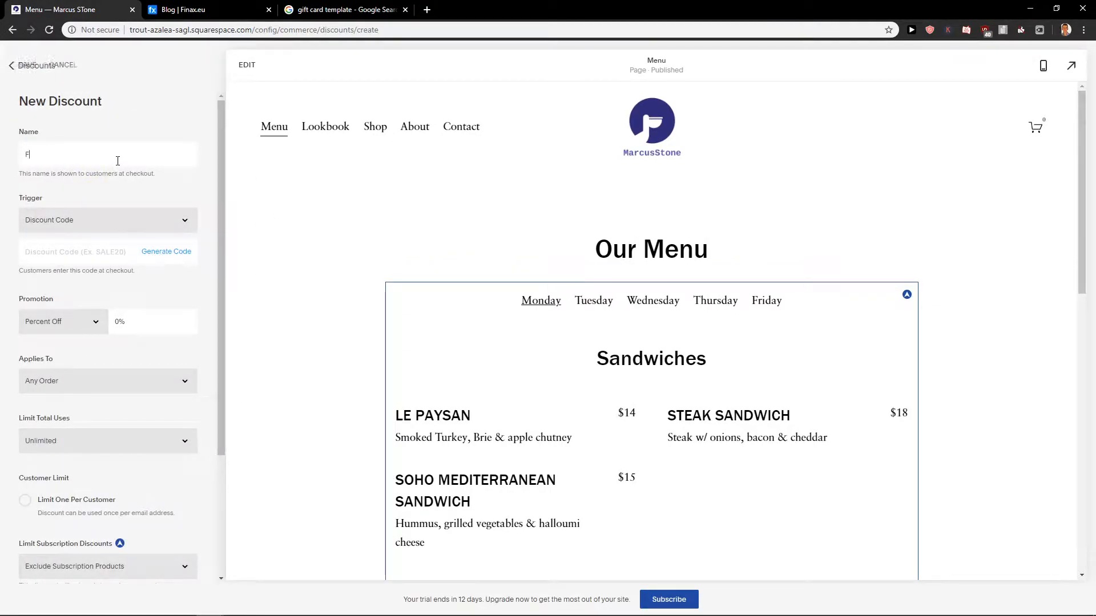
text(ree shipping)
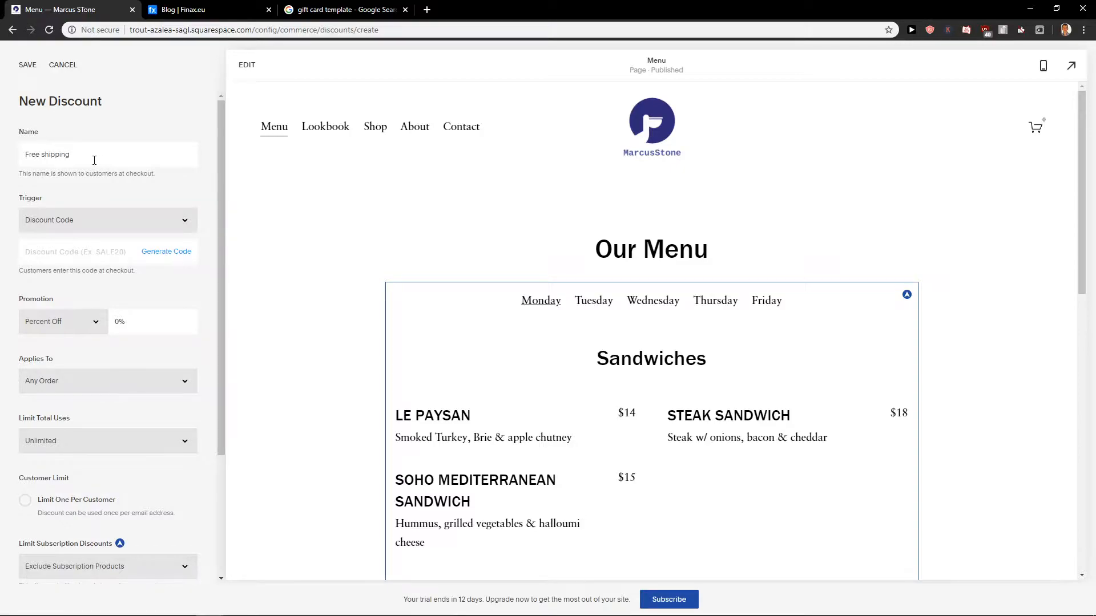
Step: Keep the trigger as Discount Code and enter the code FREE
click(108, 219)
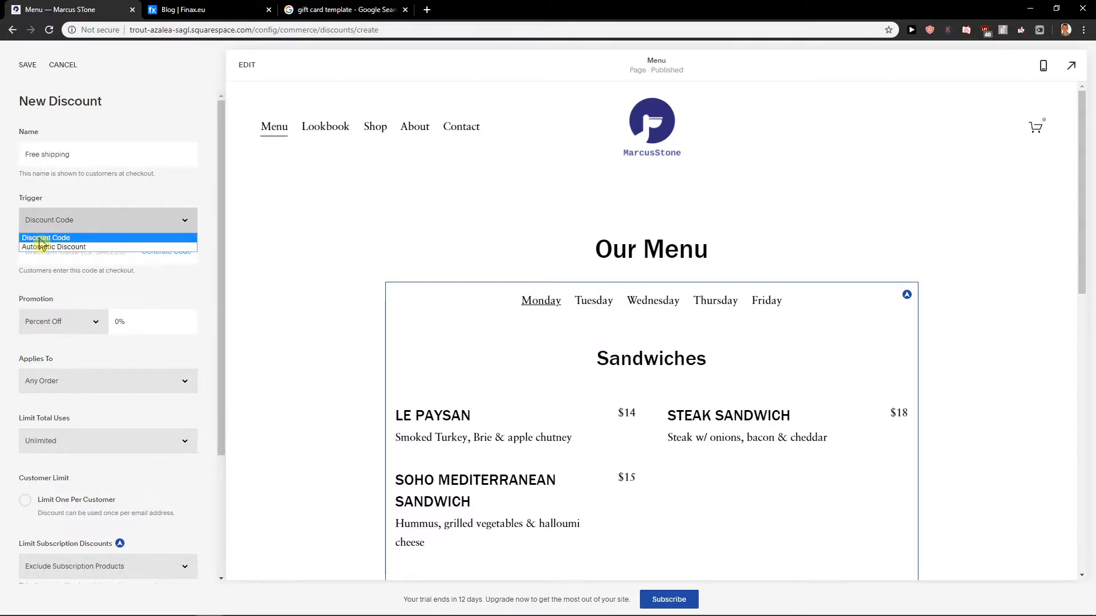
click(46, 237)
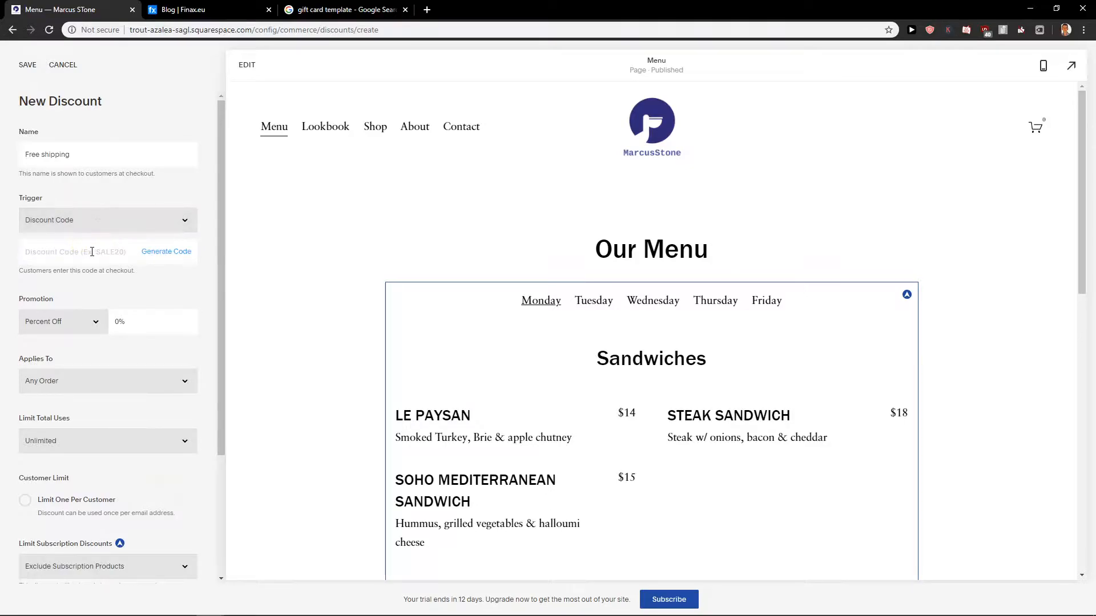
click(108, 219)
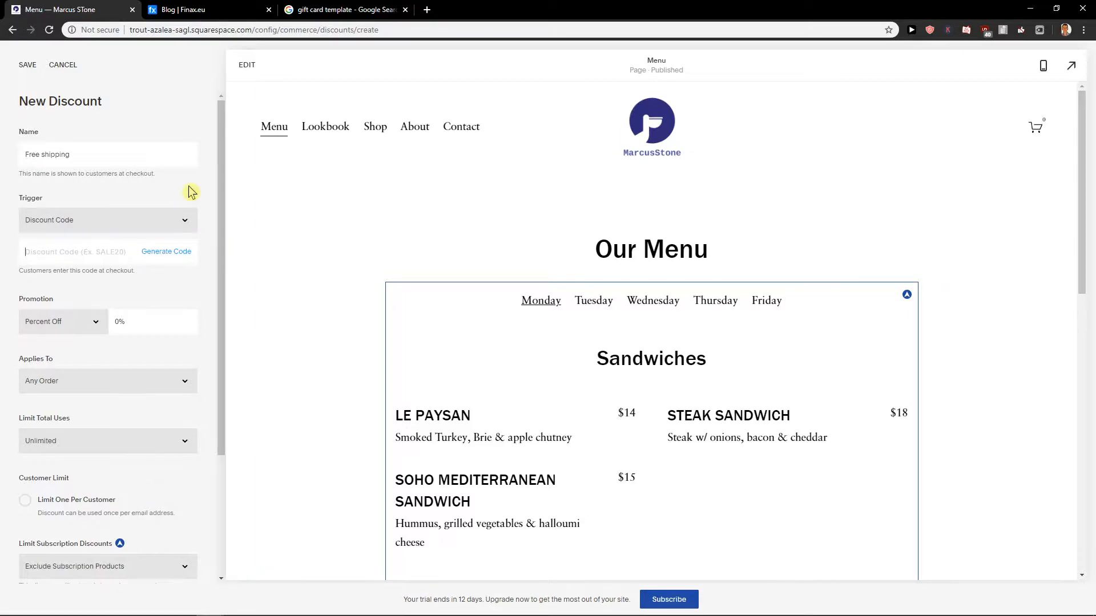
text(F)
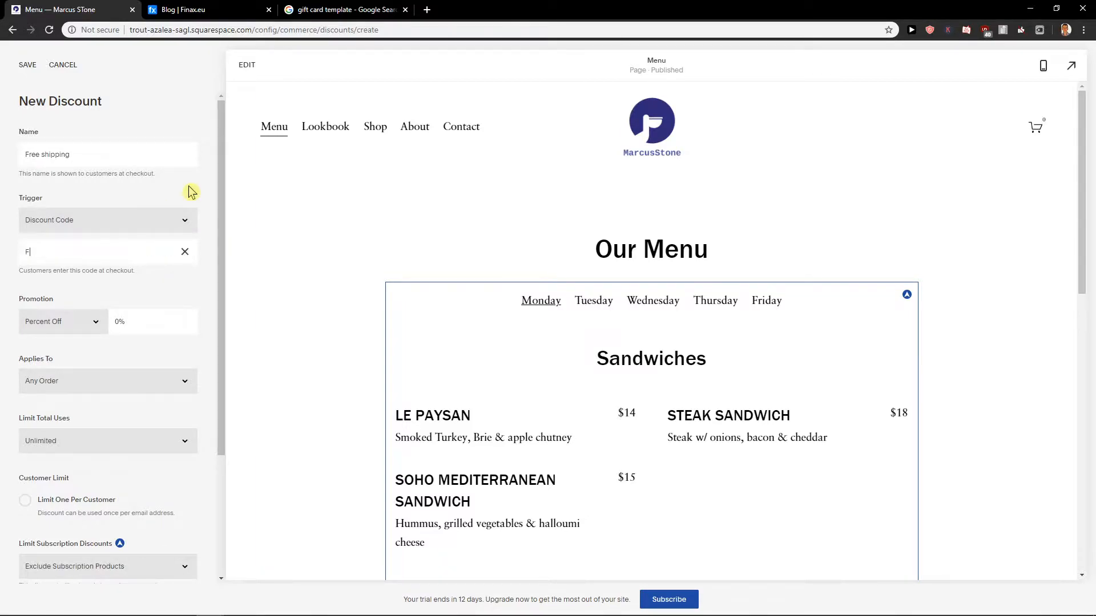
text(REE)
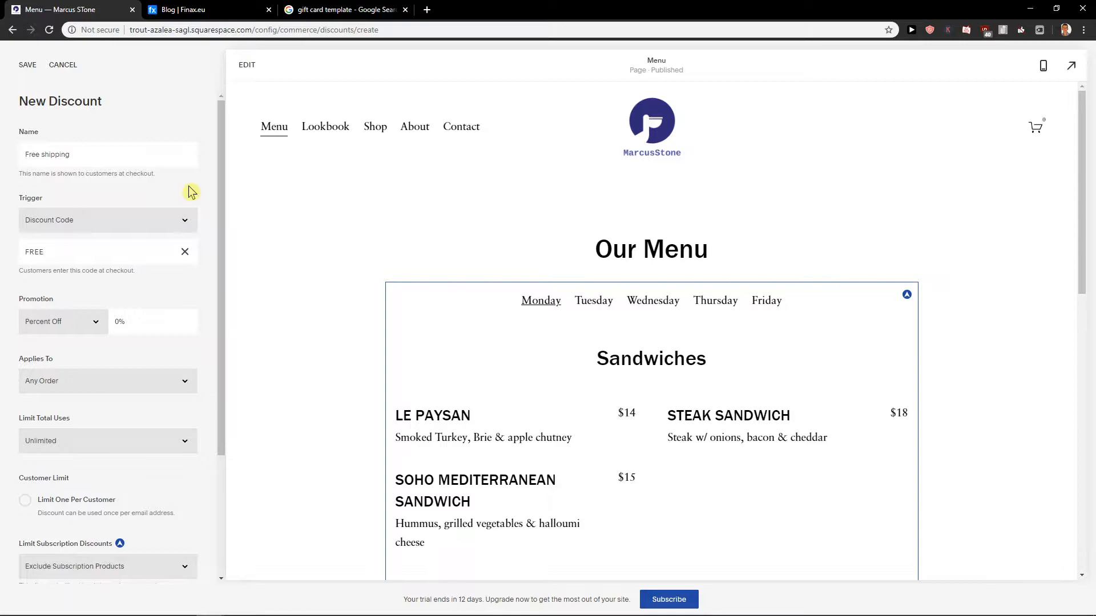
mouse_move(96, 282)
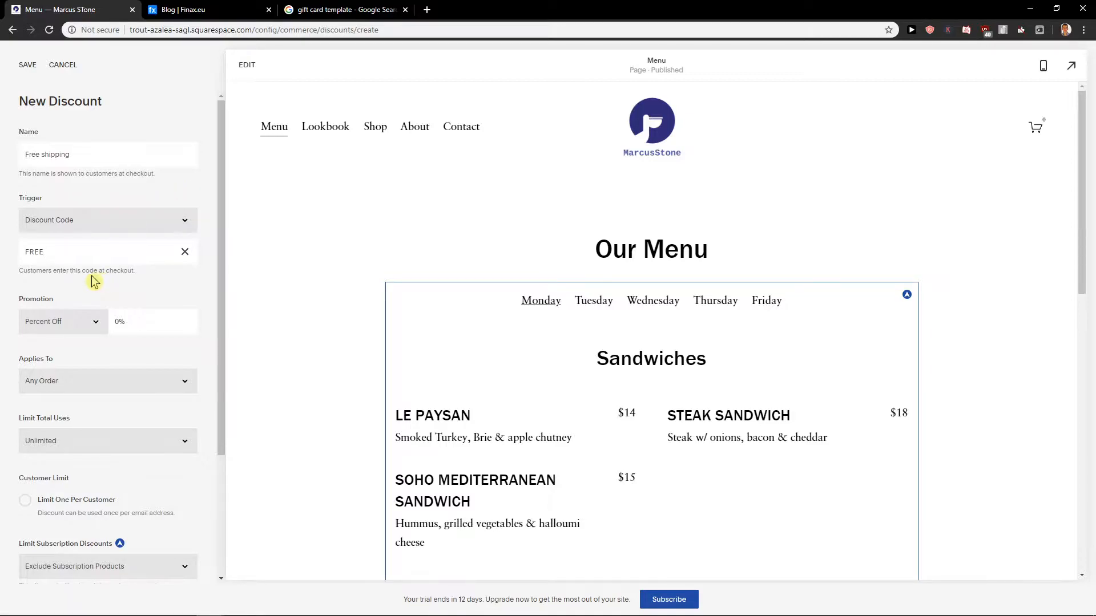
Step: Set the promotion to Free Shipping on all shipping options, with no expiry date
click(63, 320)
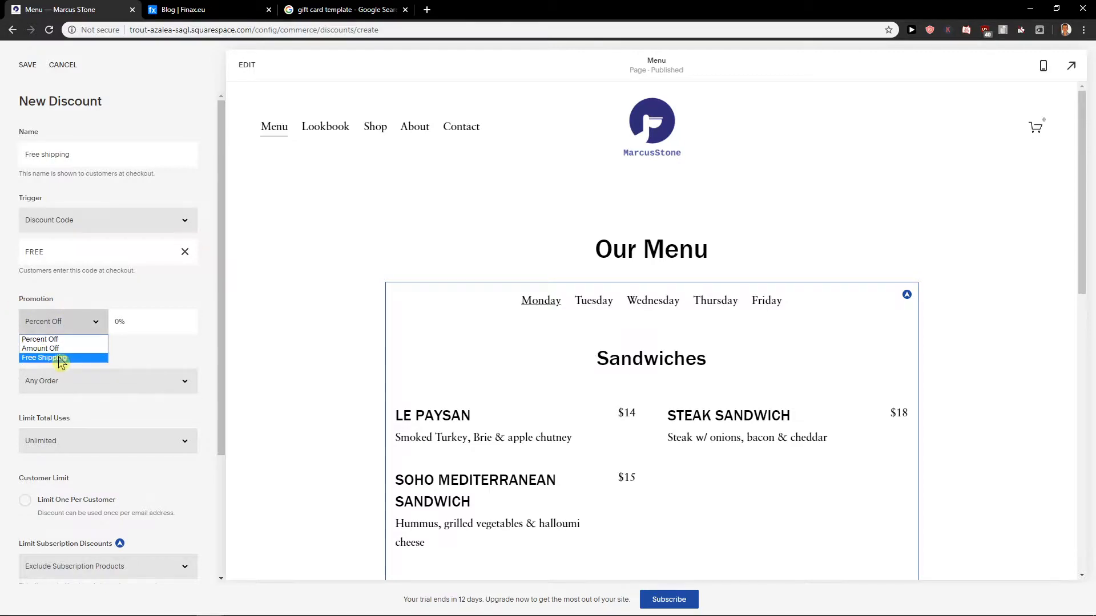
click(44, 358)
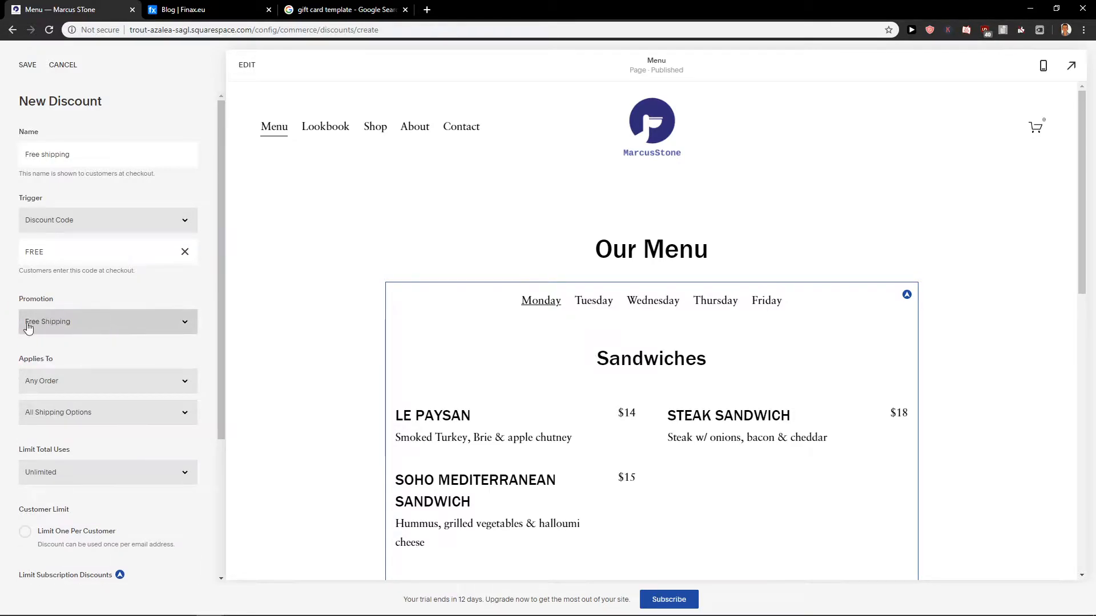
mouse_move(72, 332)
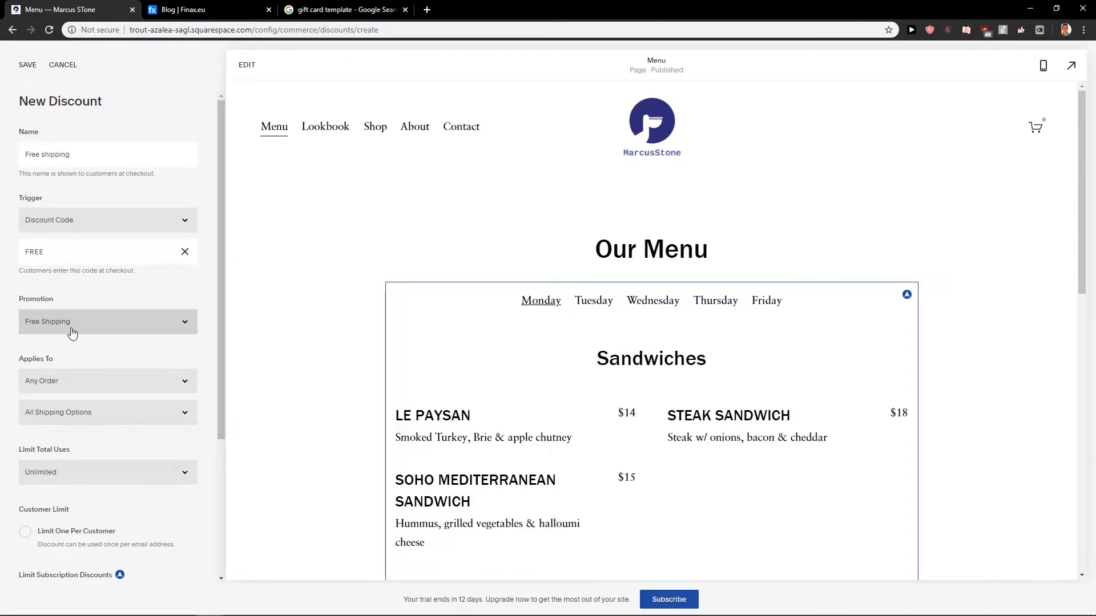
click(107, 380)
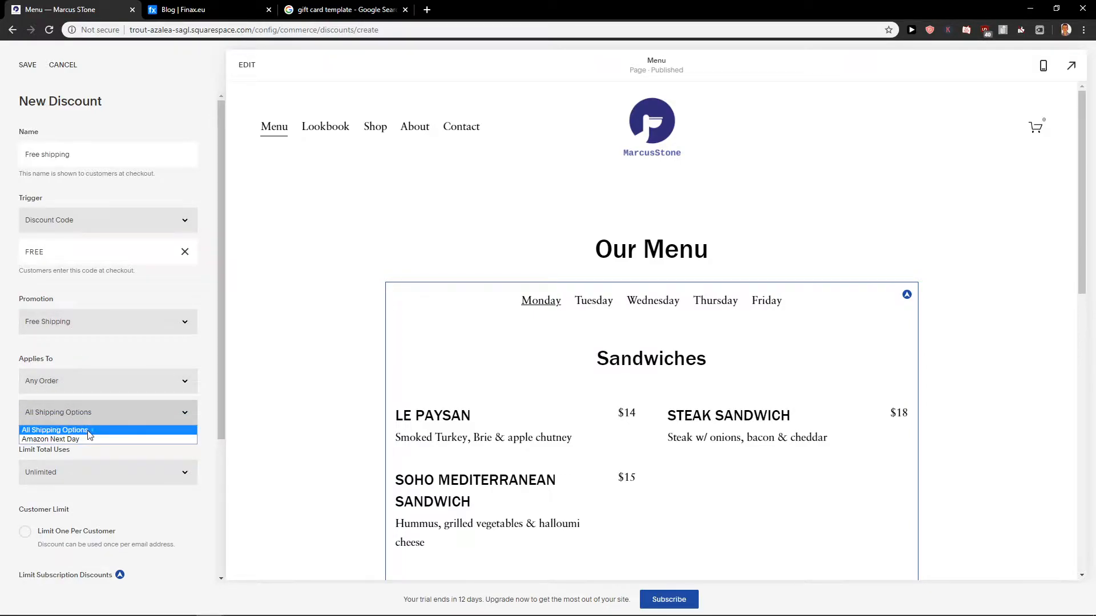
mouse_move(50, 438)
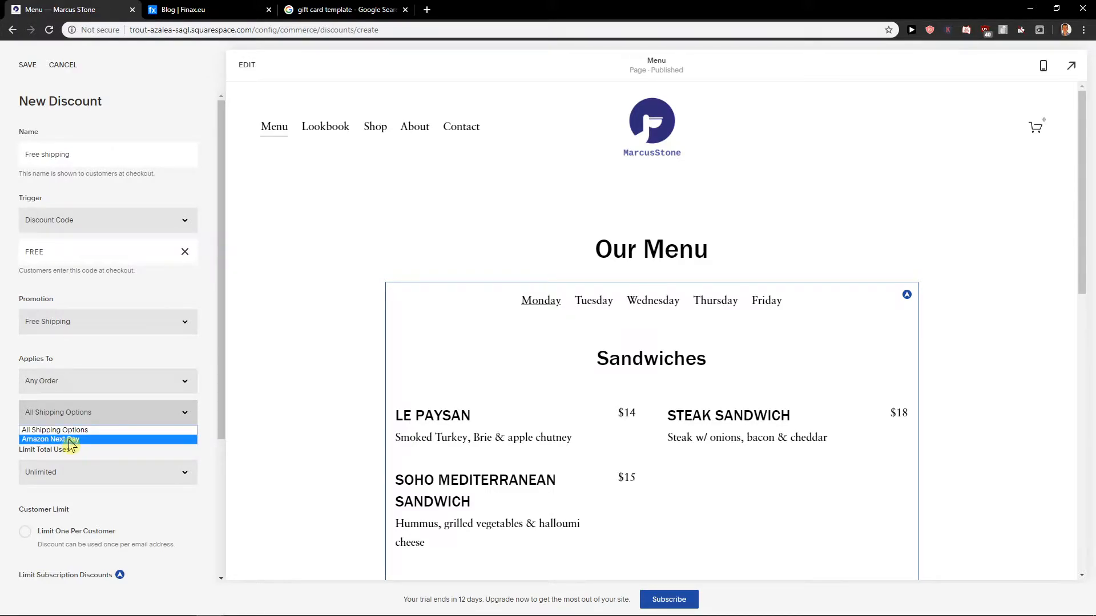
mouse_move(69, 430)
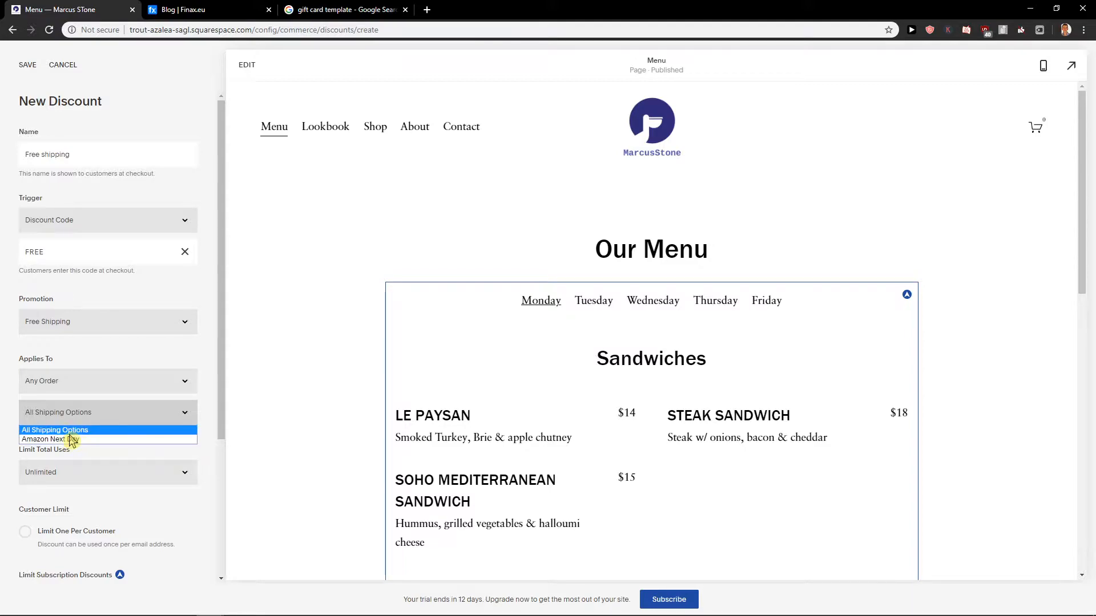
click(107, 411)
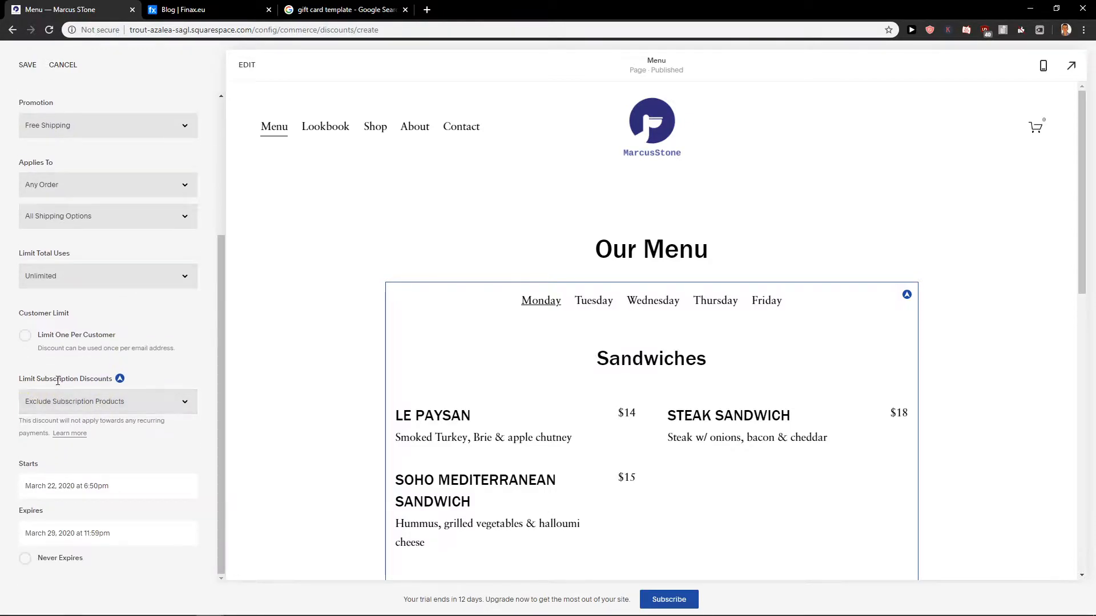
mouse_move(129, 410)
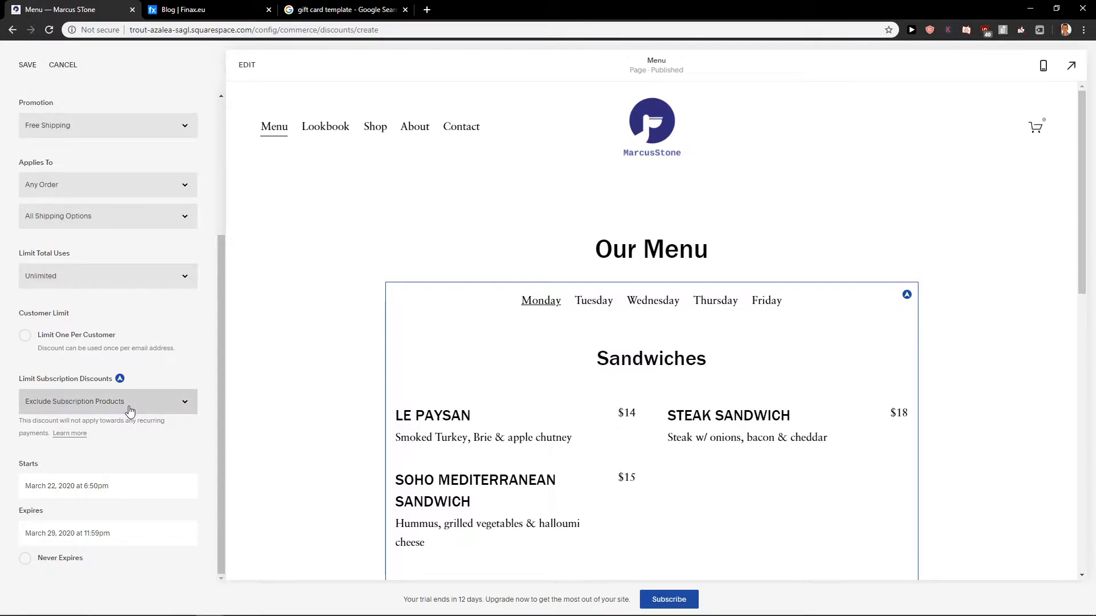
click(26, 561)
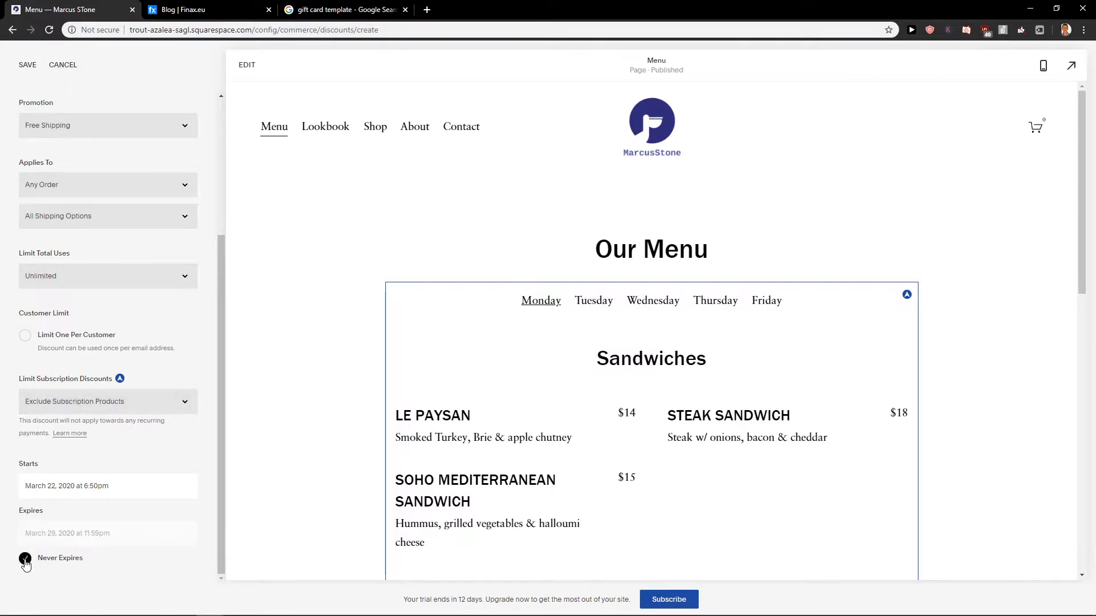
click(25, 557)
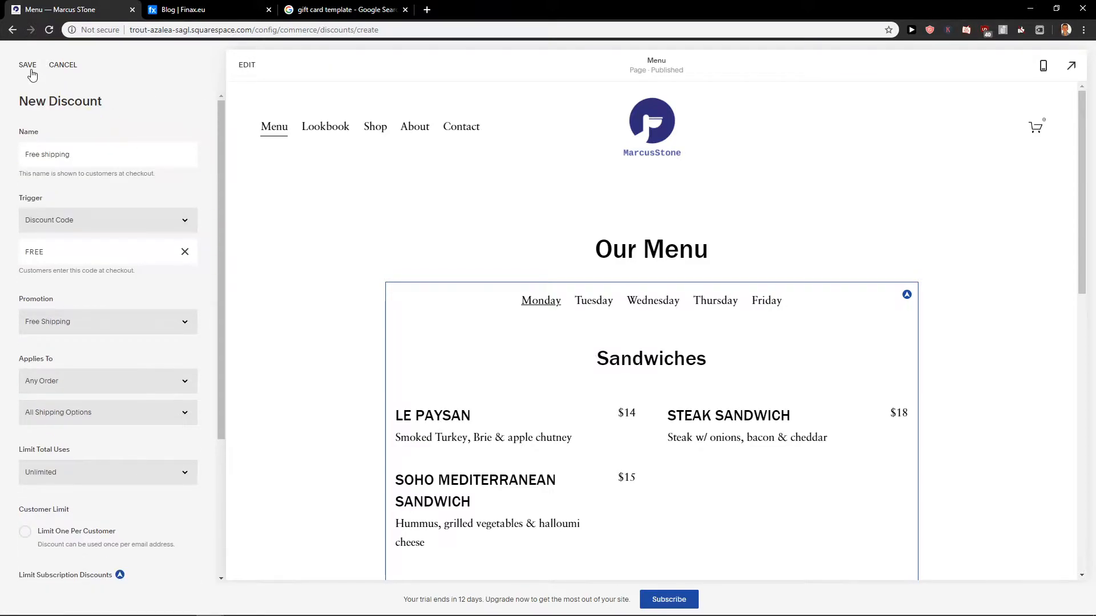
Step: Save the Free shipping discount and return to the Commerce settings overview
click(27, 65)
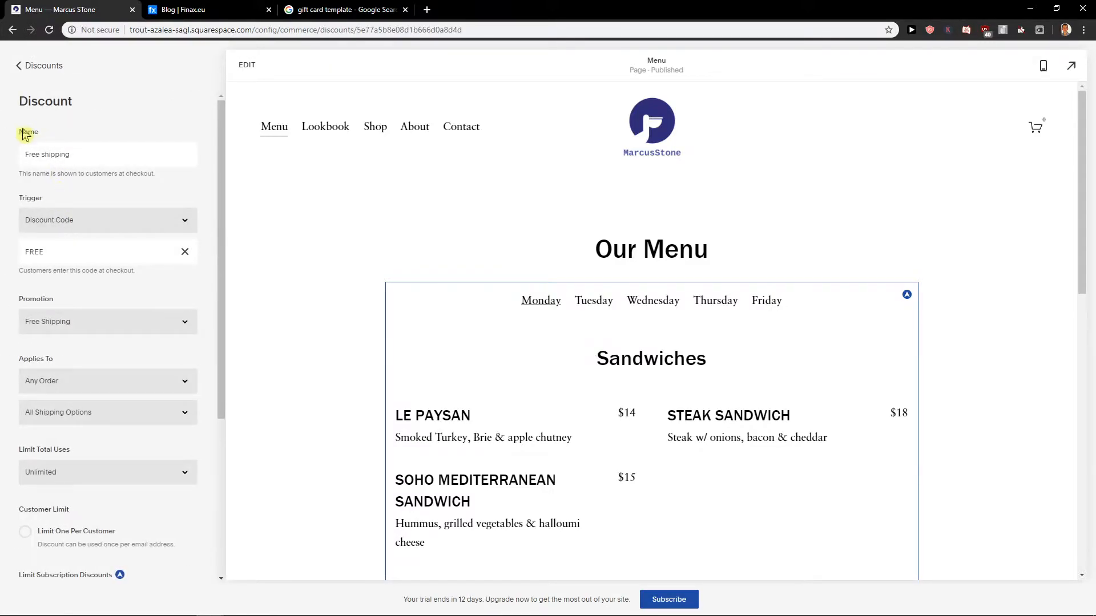
click(39, 65)
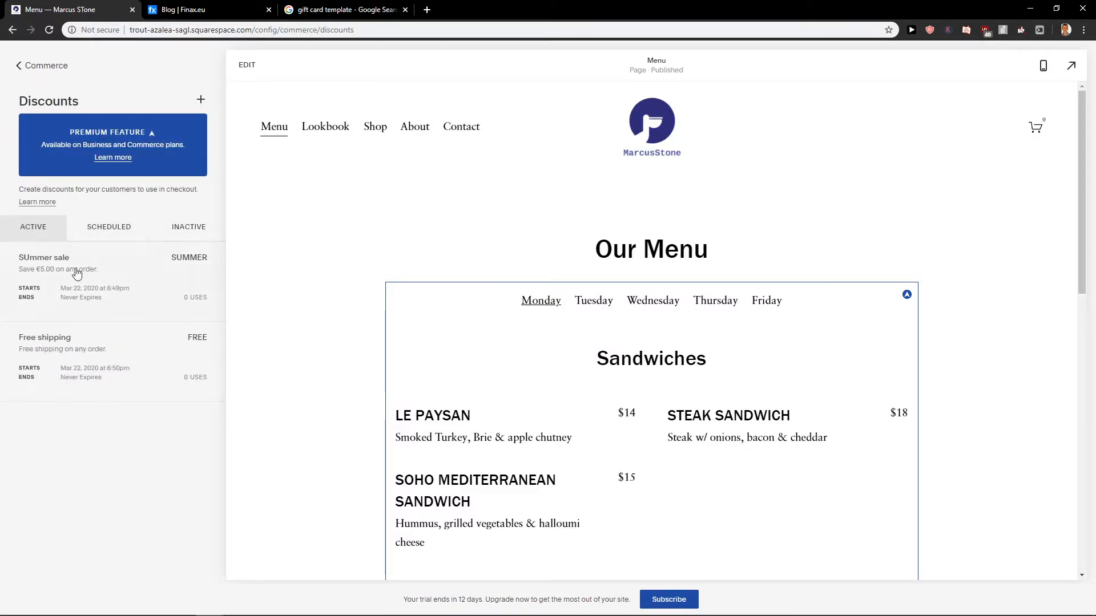
mouse_move(198, 352)
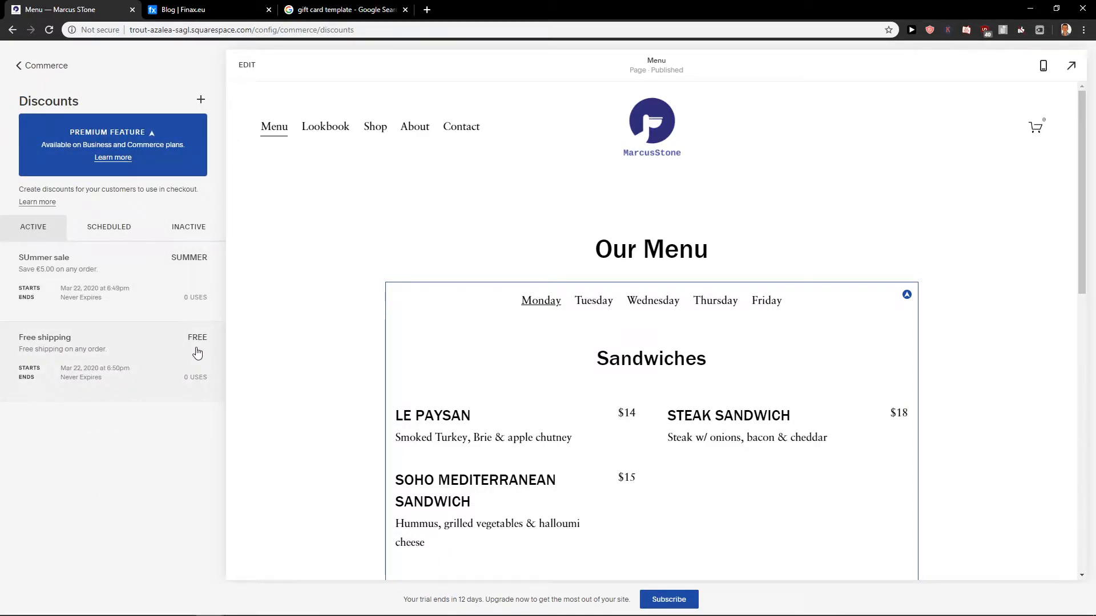
mouse_move(17, 65)
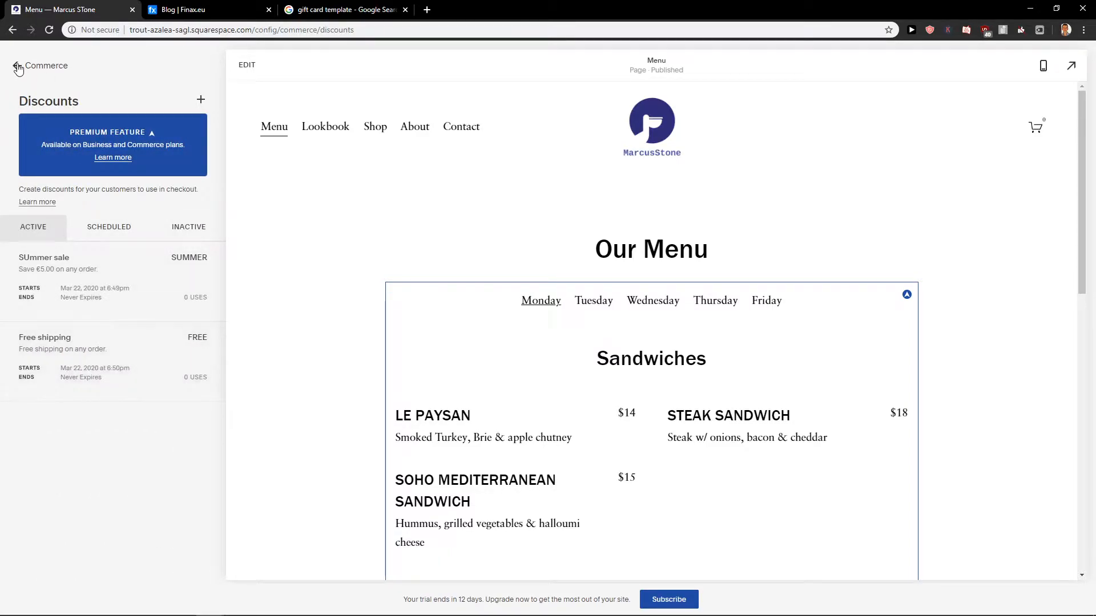
click(17, 65)
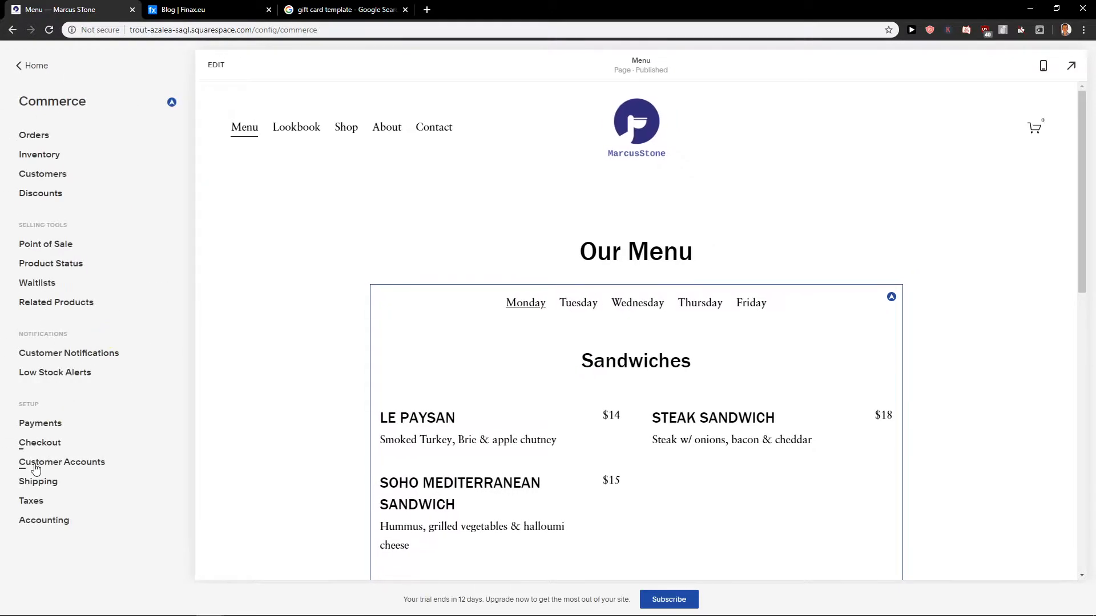
mouse_move(46, 485)
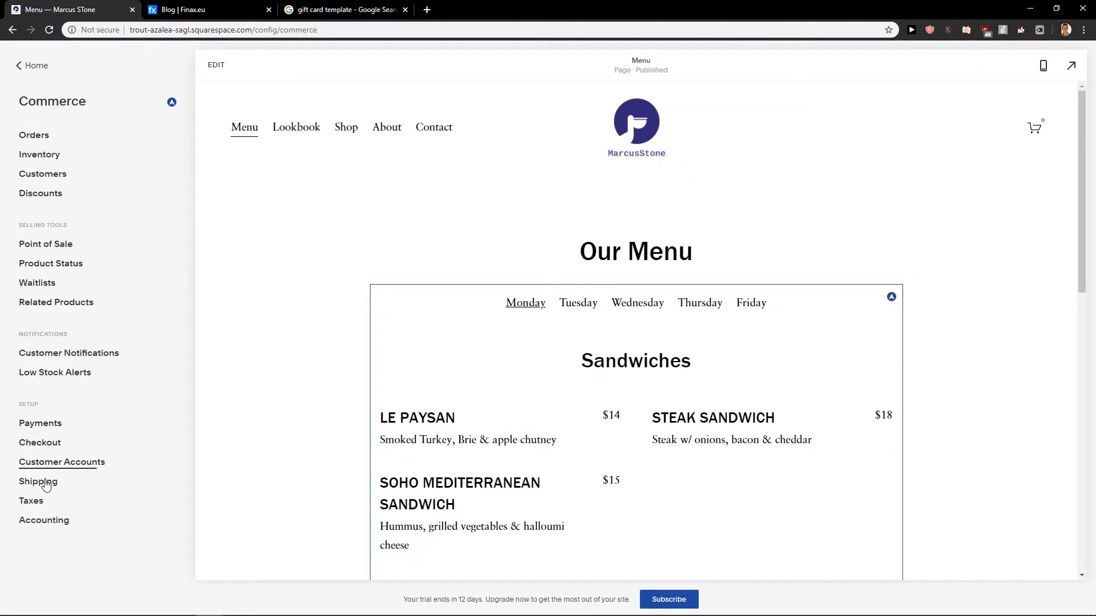
Step: Review the Amazon Next Day €5 flat rate in Shipping settings and leave it unchanged
click(38, 482)
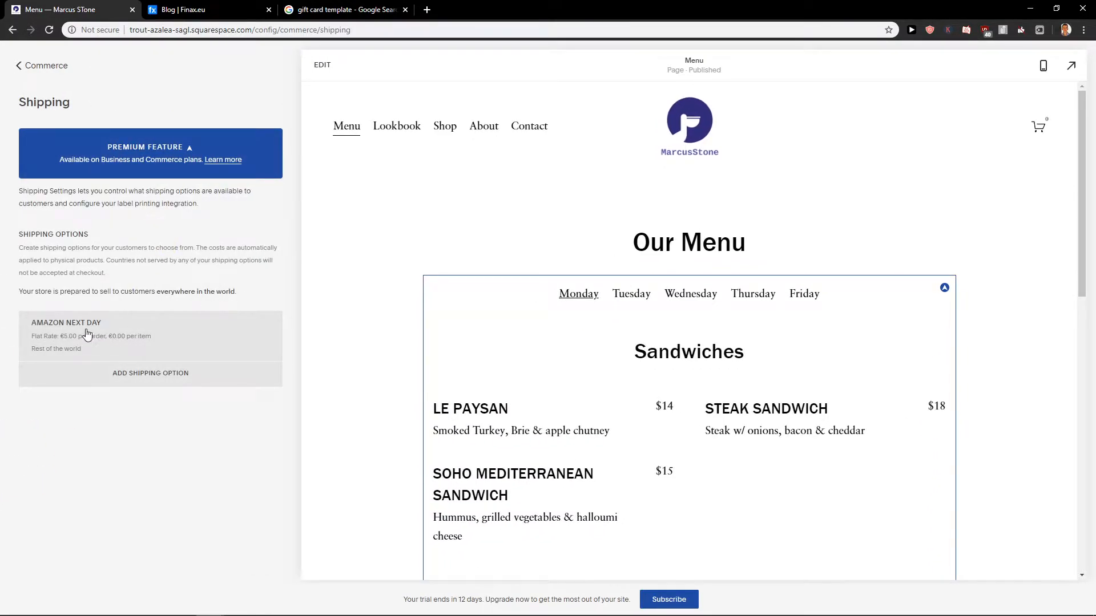
mouse_move(192, 329)
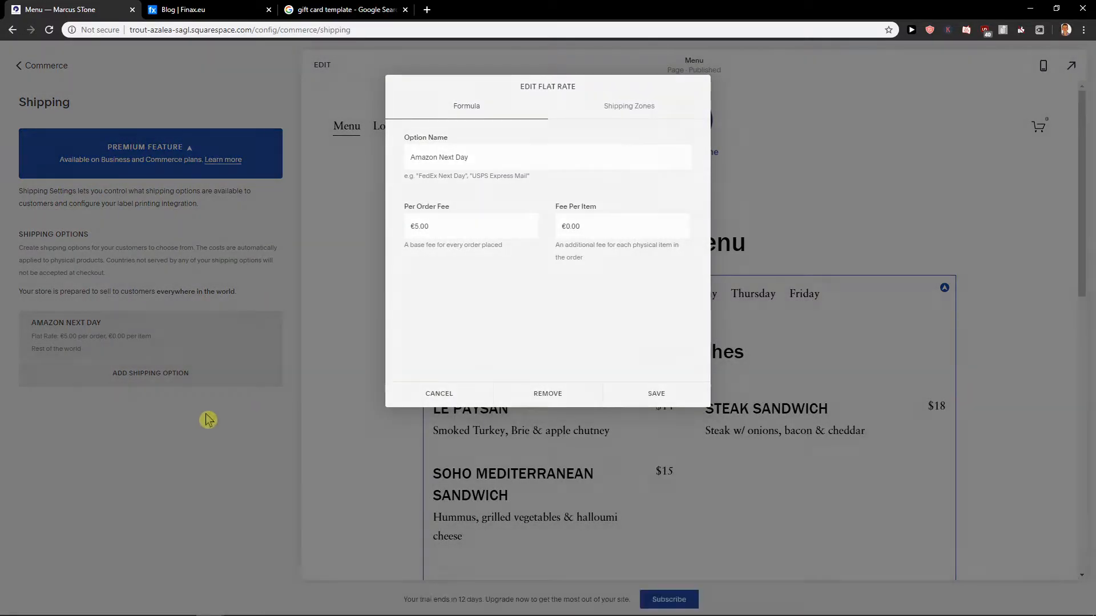
click(149, 373)
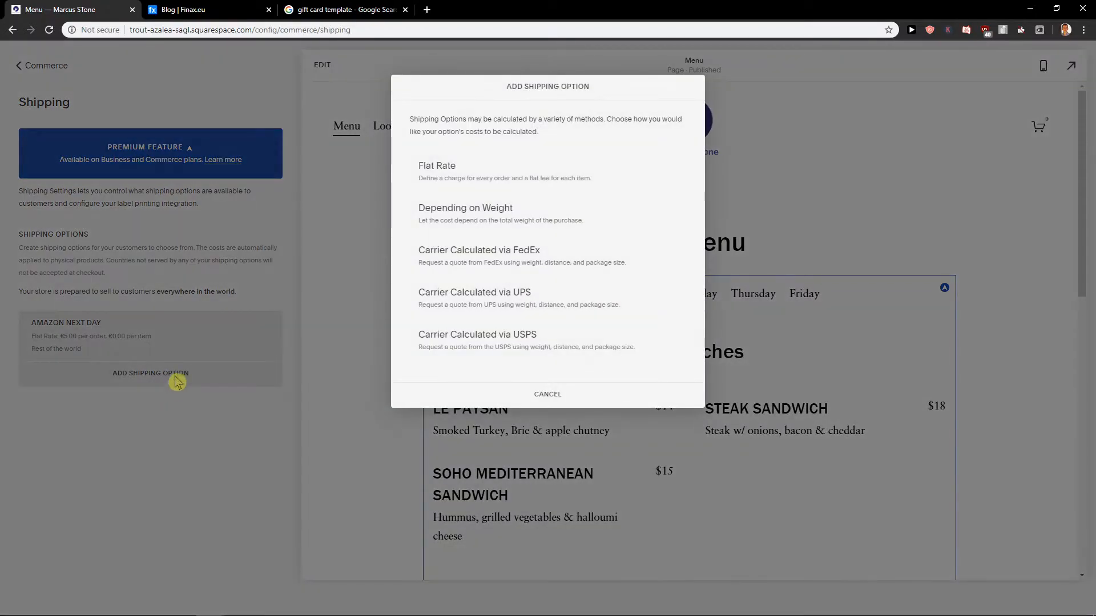
click(436, 165)
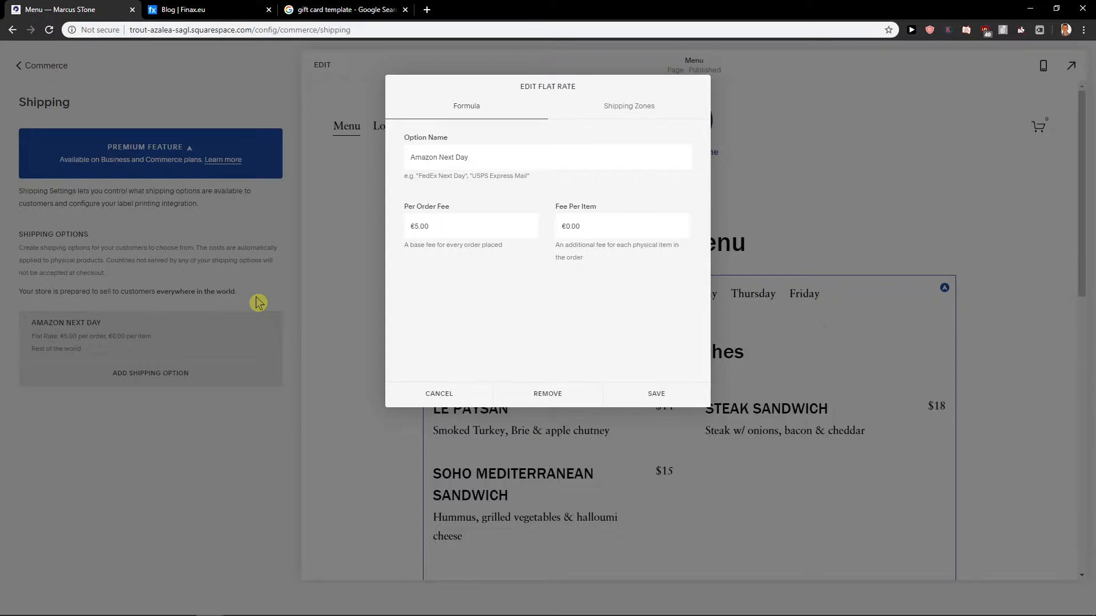
click(439, 393)
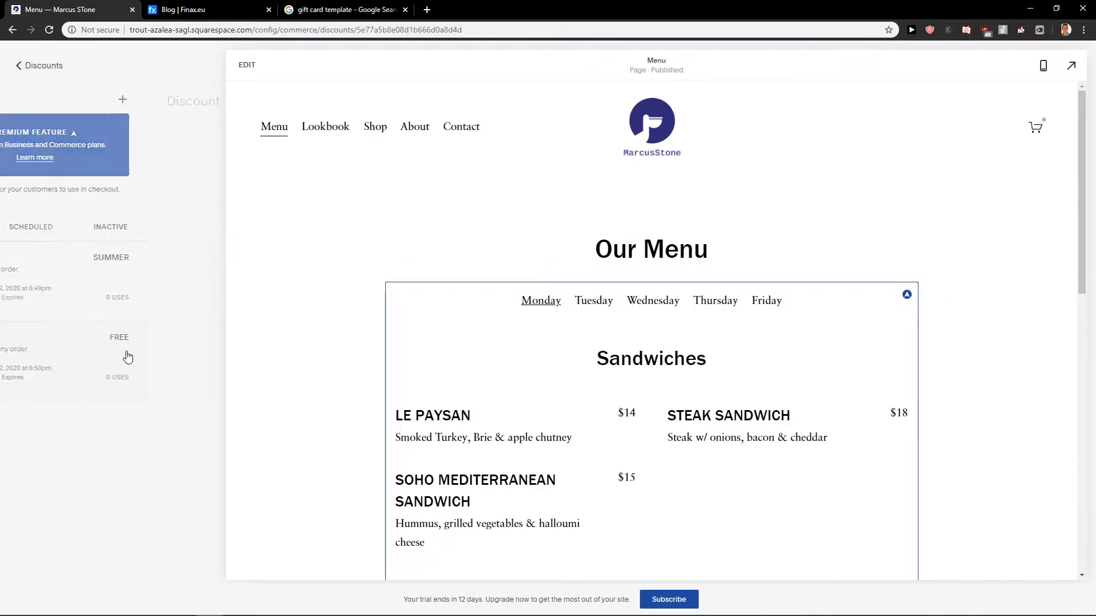
Step: Limit the discount to Orders Over €30.00, save it and return to the discounts list
click(108, 322)
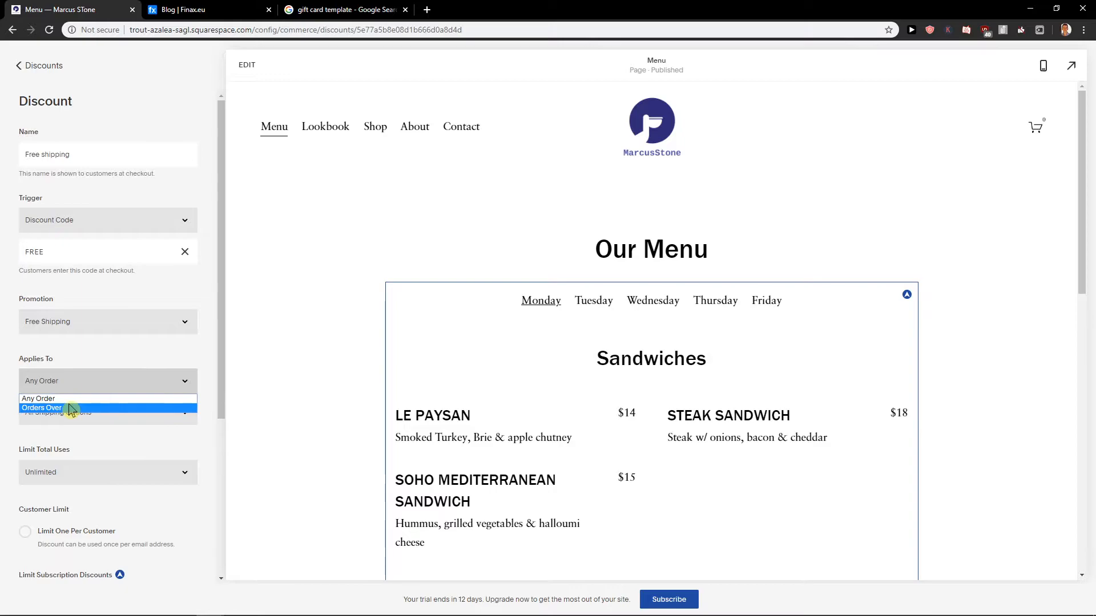
click(42, 407)
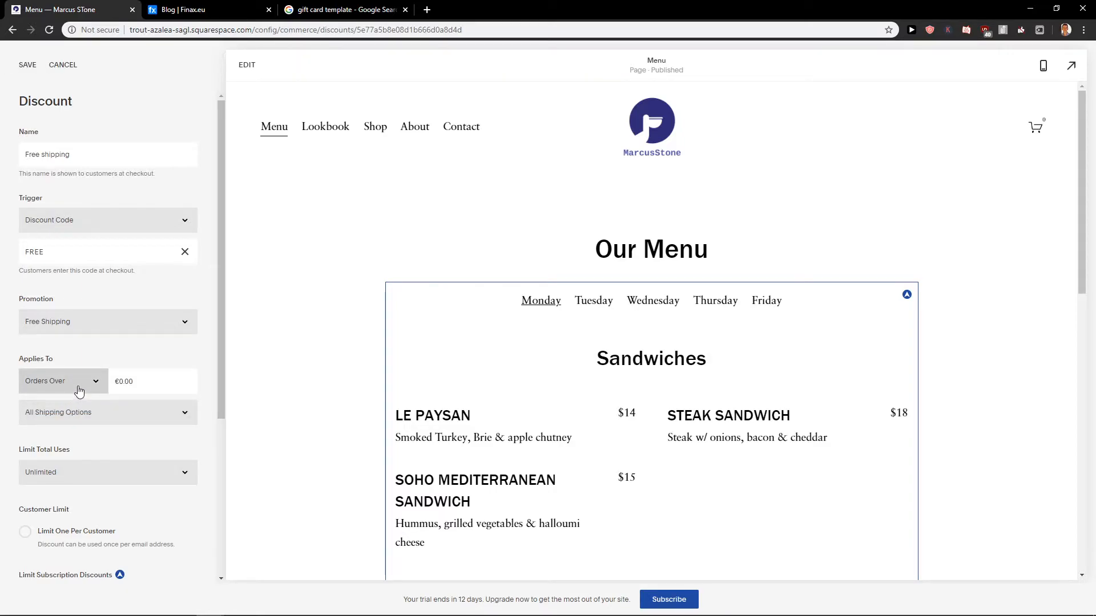
mouse_move(140, 360)
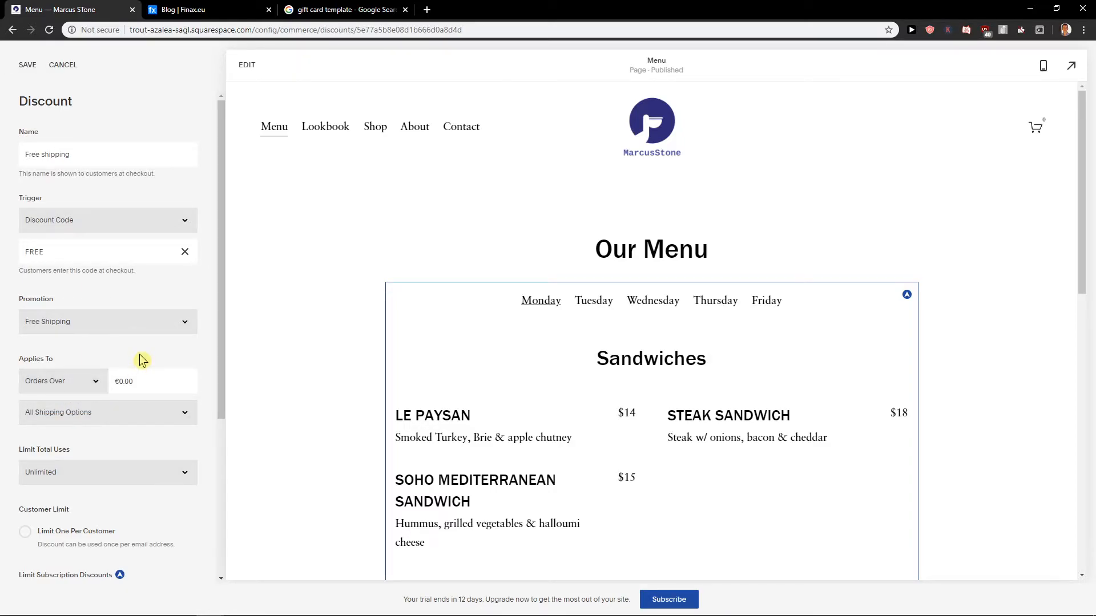
click(150, 380)
text(30)
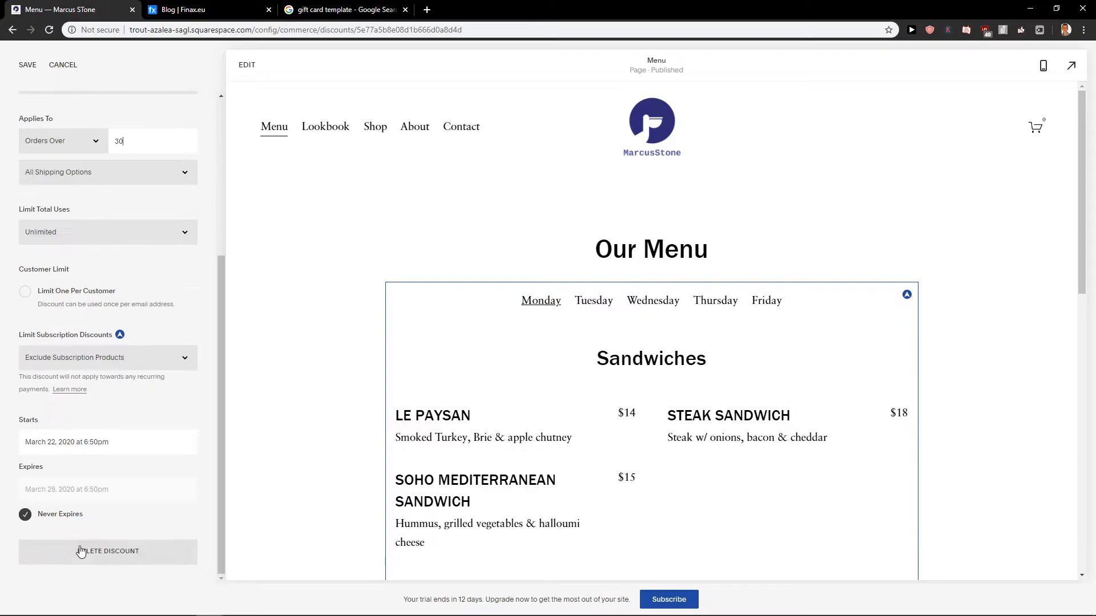
scroll(up, 3)
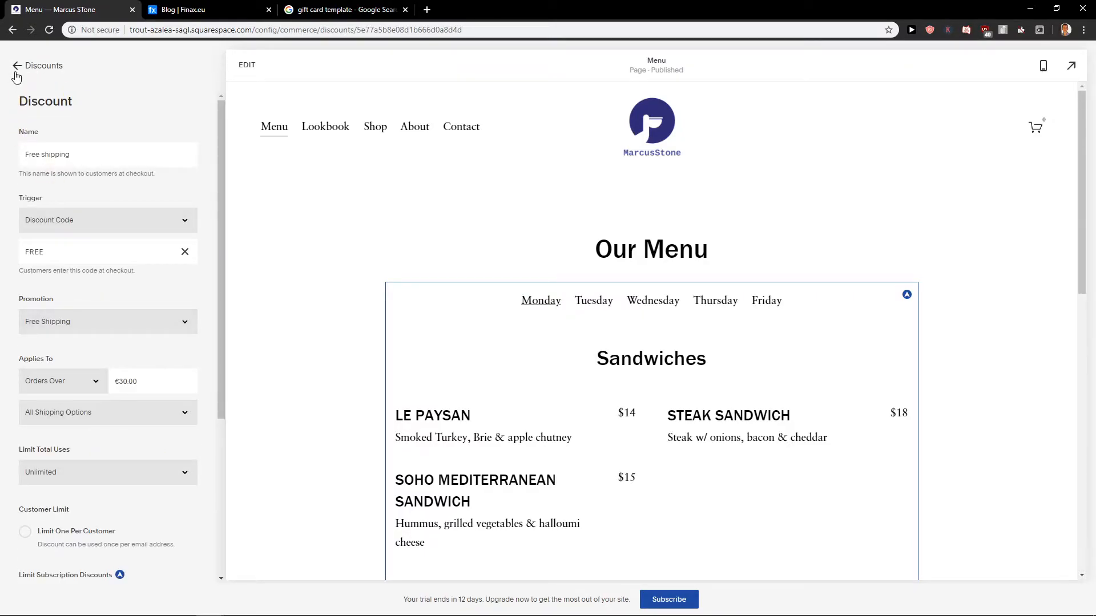
click(16, 65)
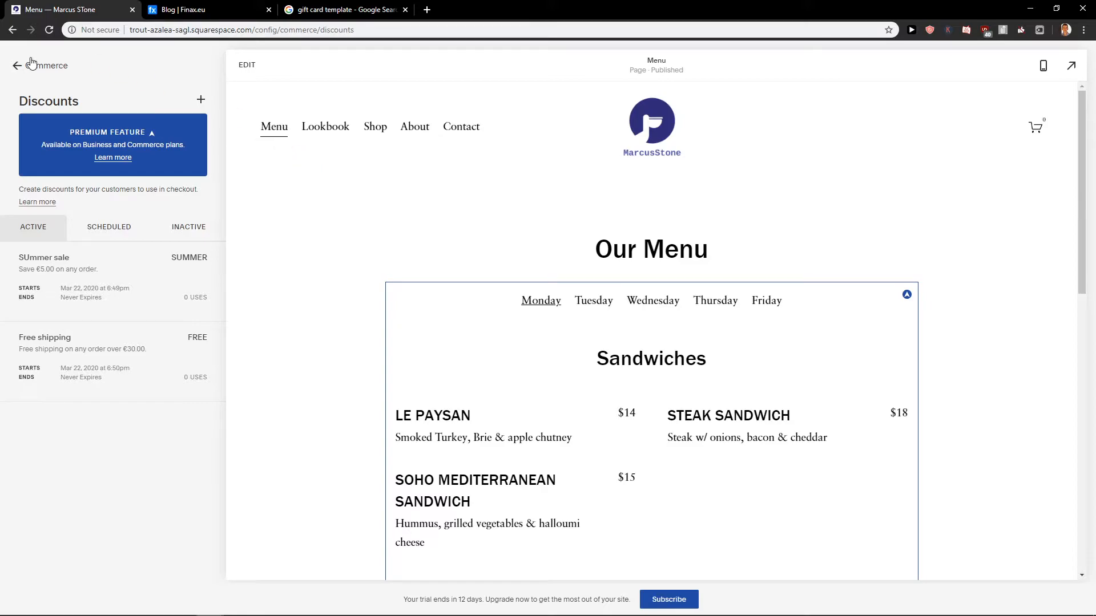
Step: Navigate back to Pages and open the Shop page for editing
click(15, 65)
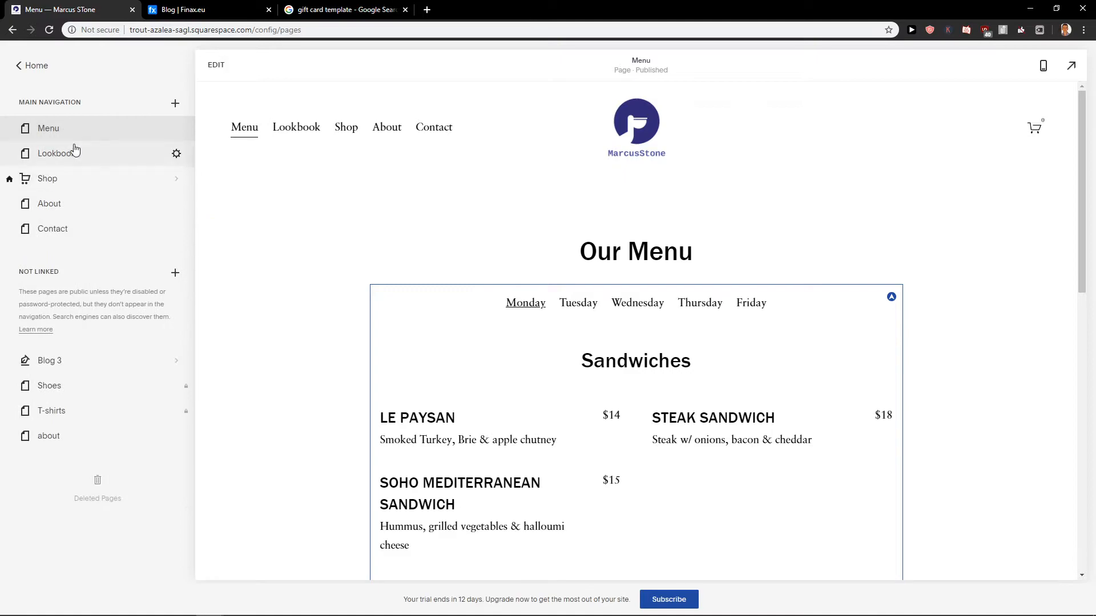
mouse_move(69, 390)
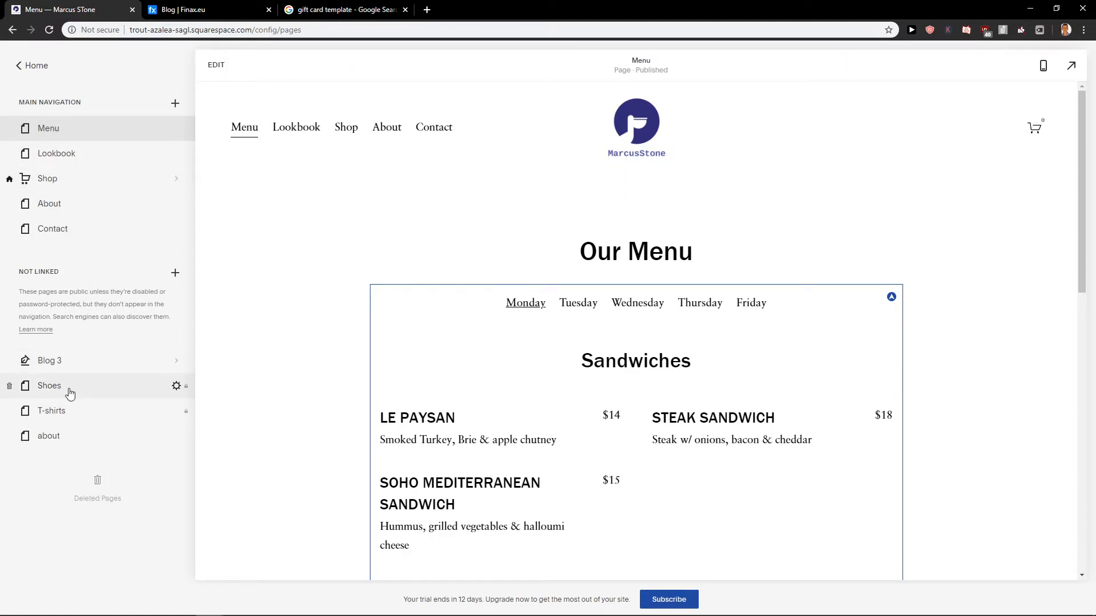
click(49, 385)
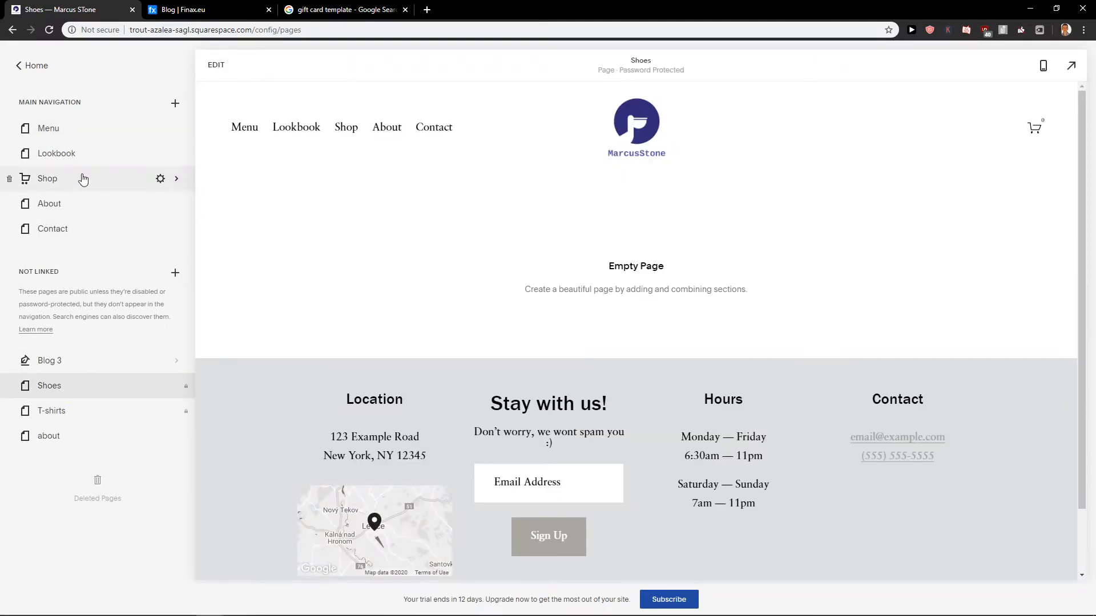
click(47, 178)
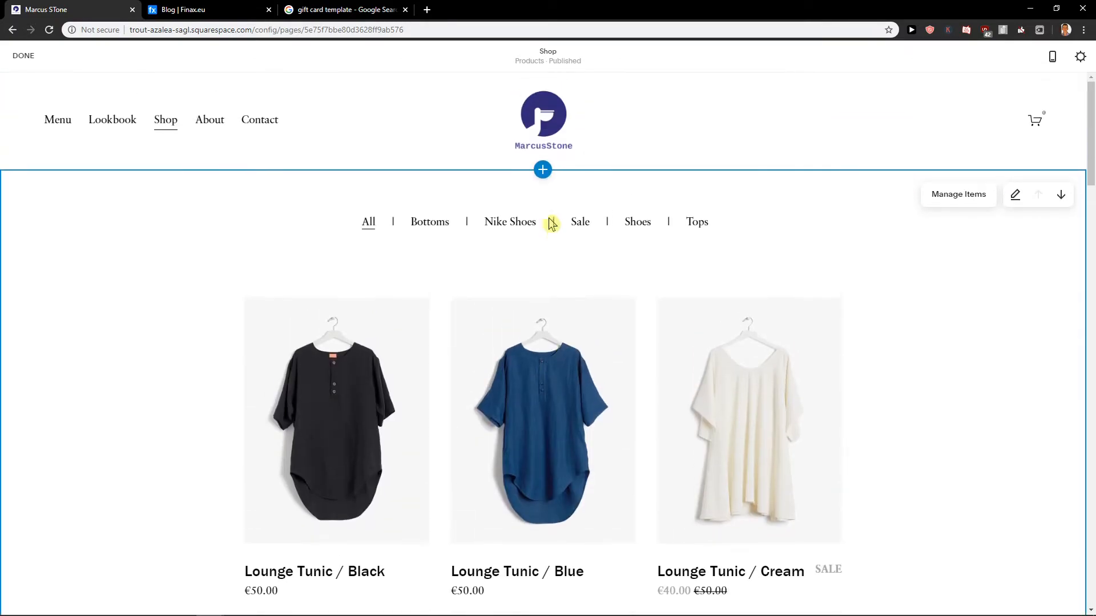
Step: Add the snowy-mountain Headlines section template to the top of the Shop page
click(543, 169)
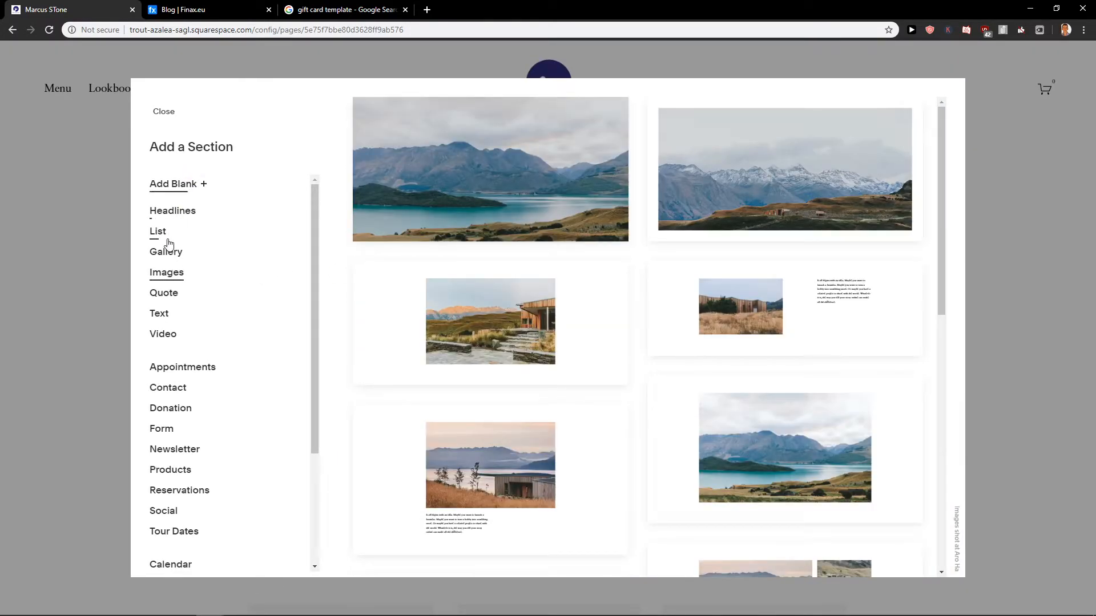
click(164, 292)
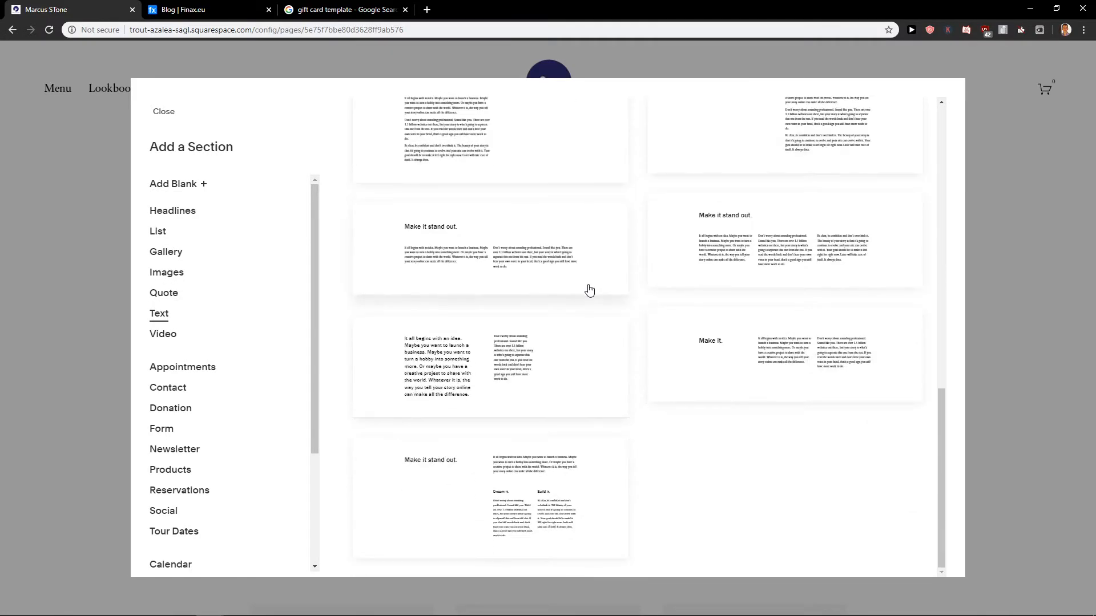
click(166, 272)
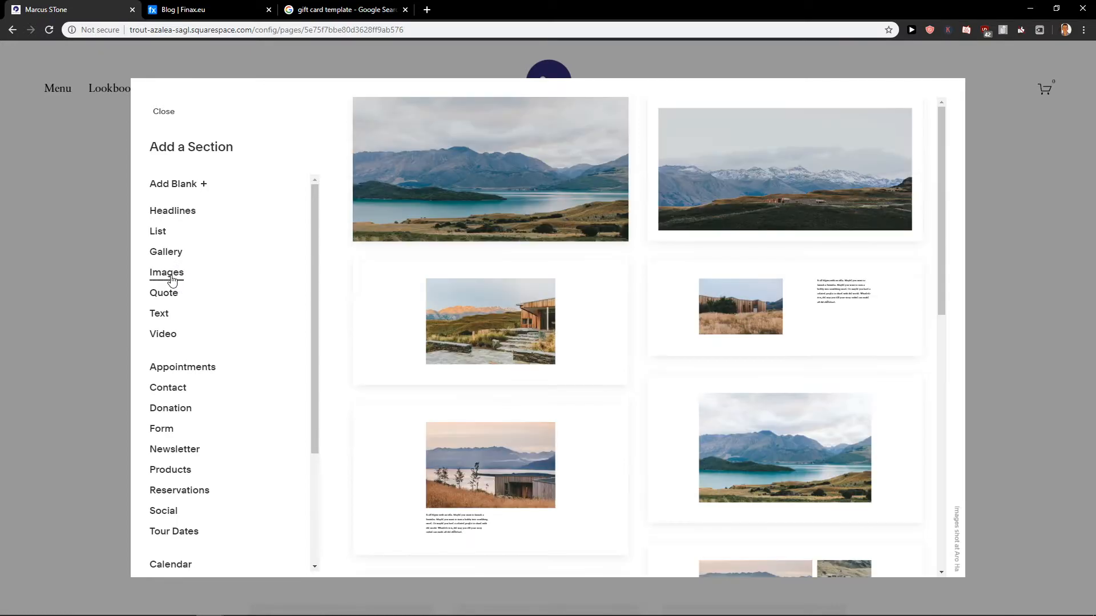
scroll(down, 3)
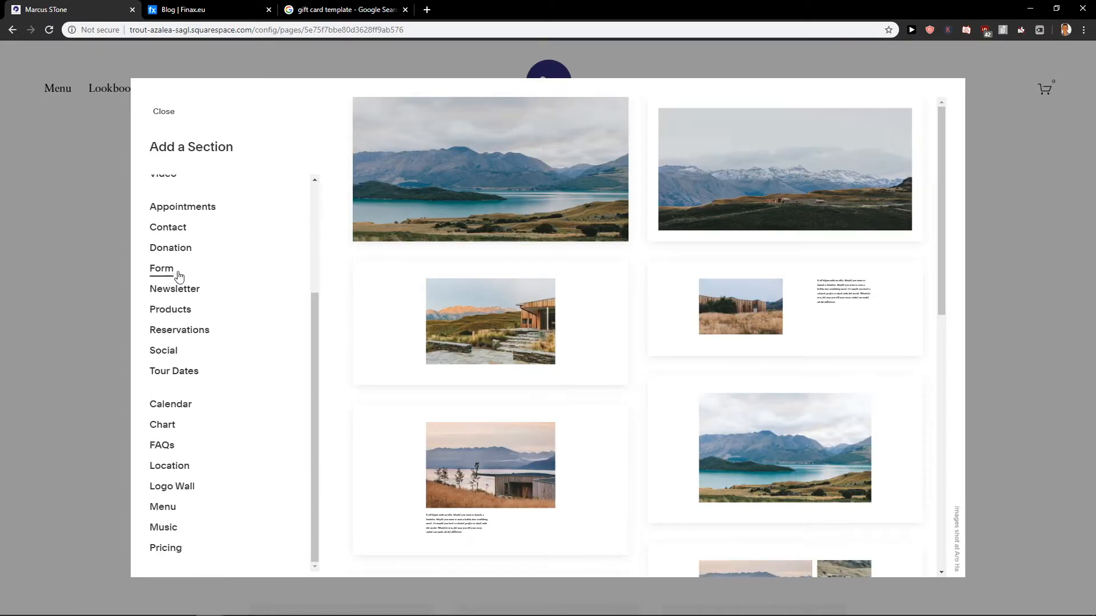
scroll(up, 3)
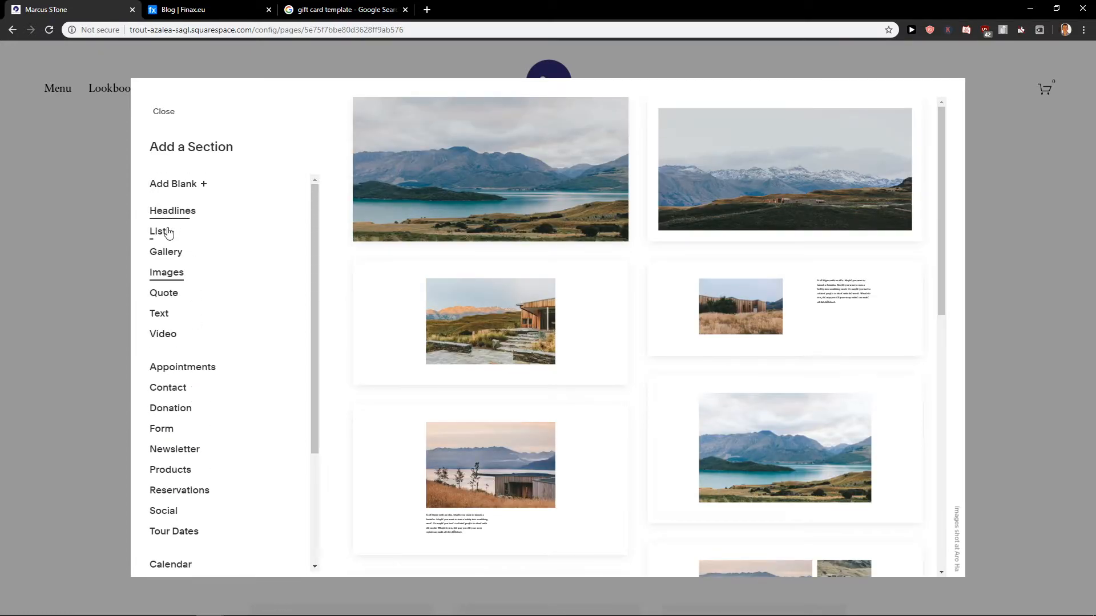
click(172, 211)
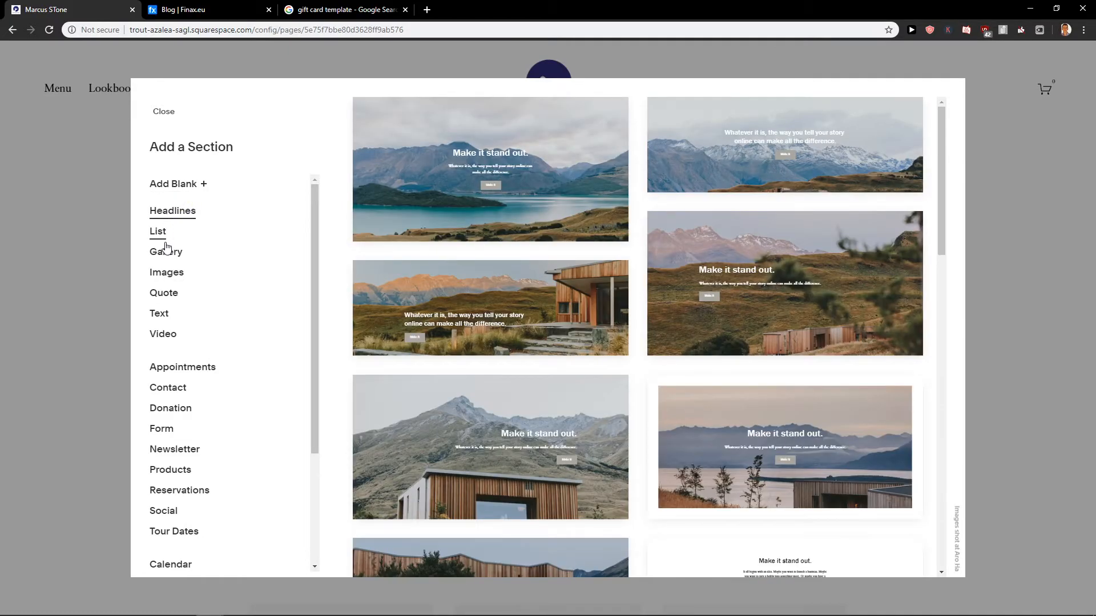
mouse_move(853, 184)
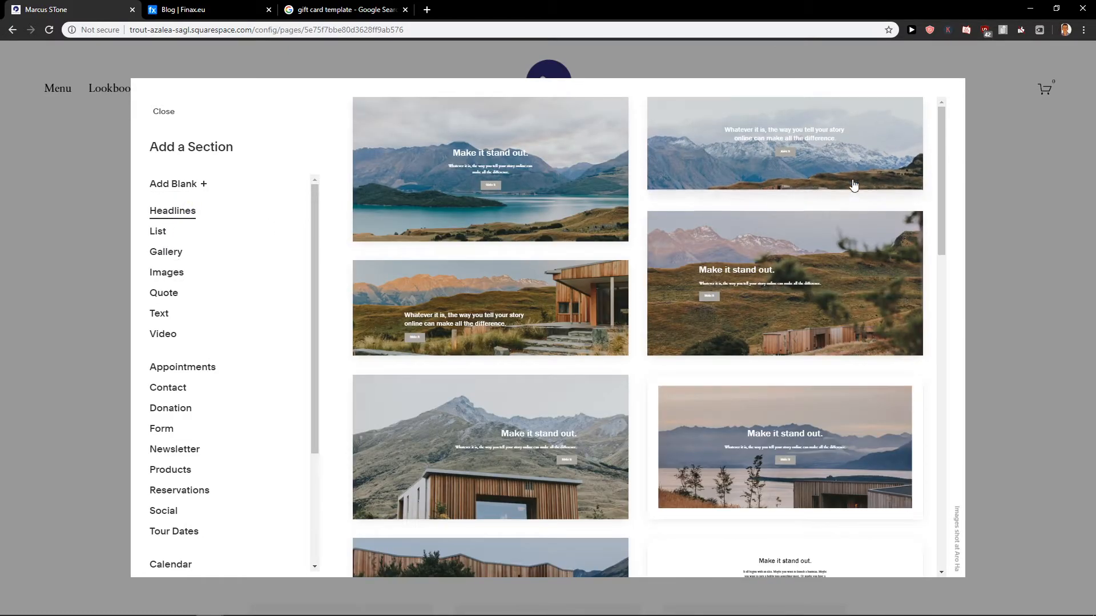
mouse_move(863, 170)
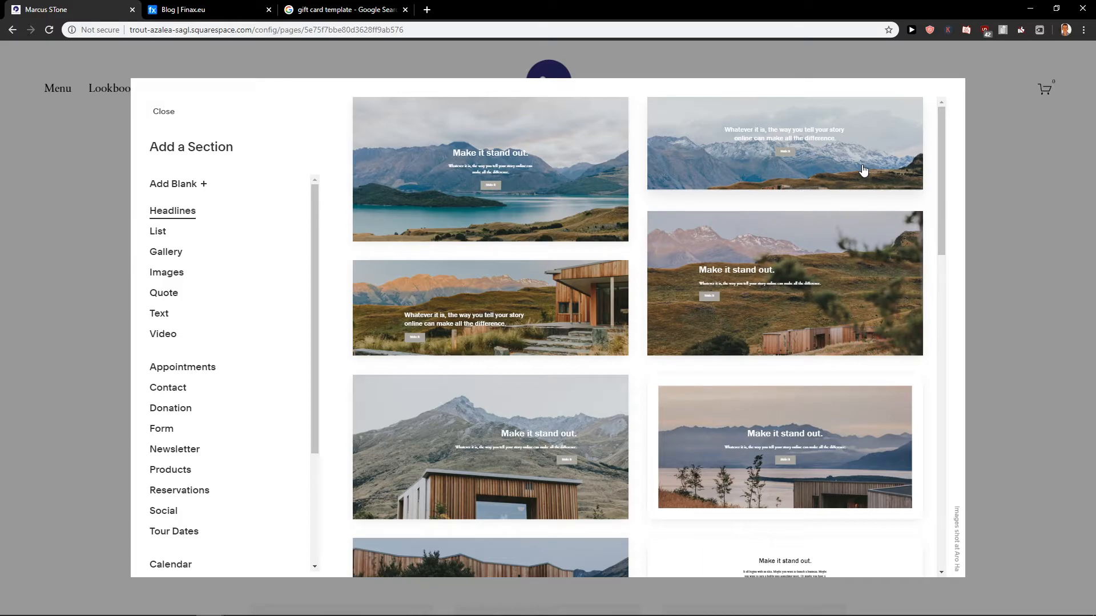
click(785, 143)
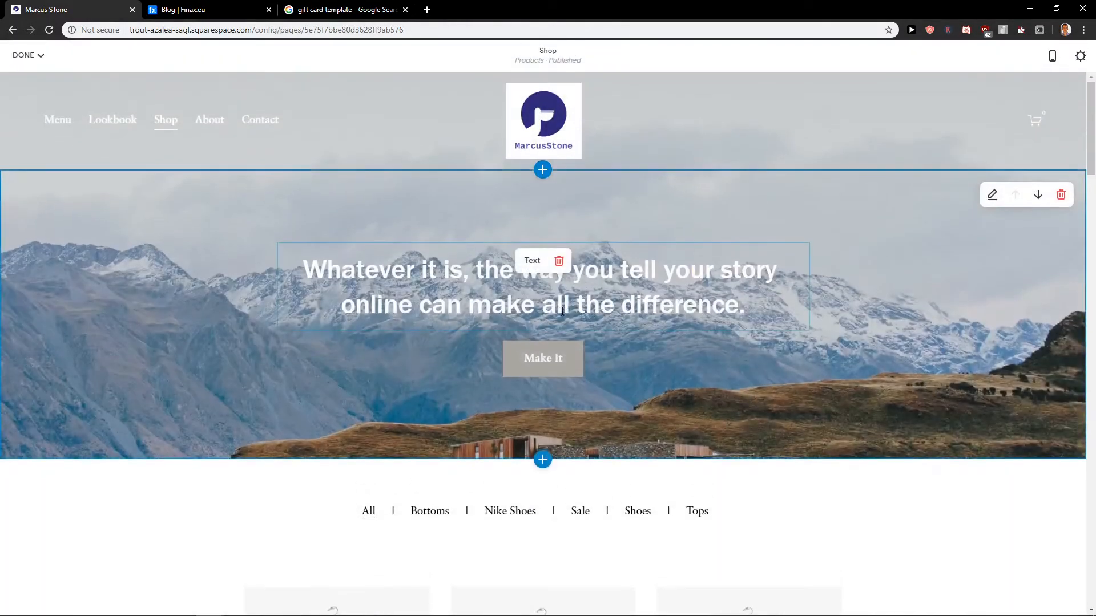
mouse_move(1008, 203)
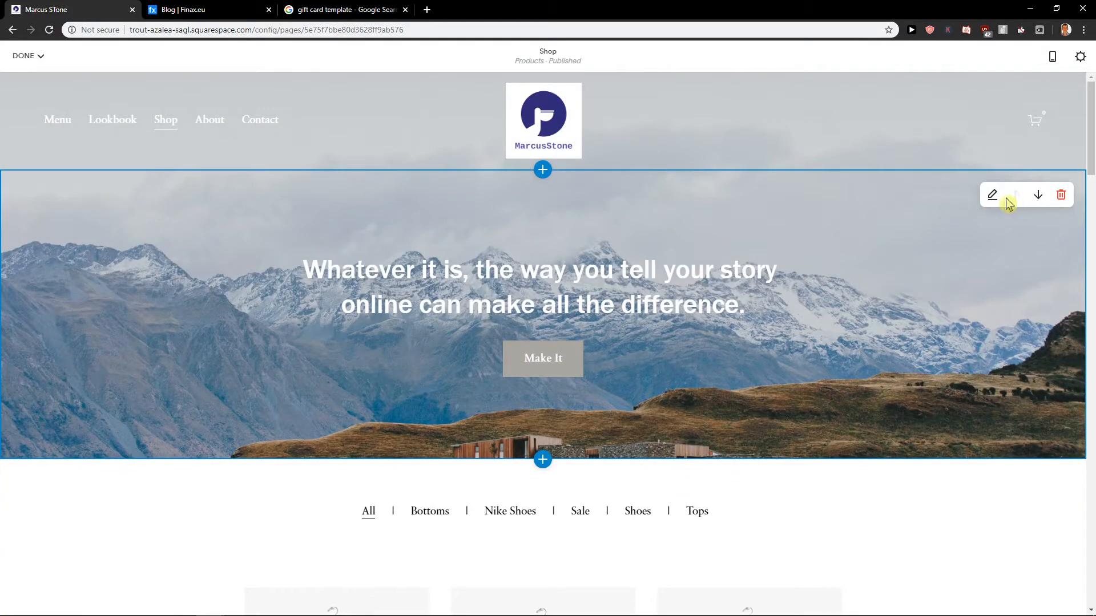
Step: Set the section to medium content width and delete its mountain background photo
click(992, 195)
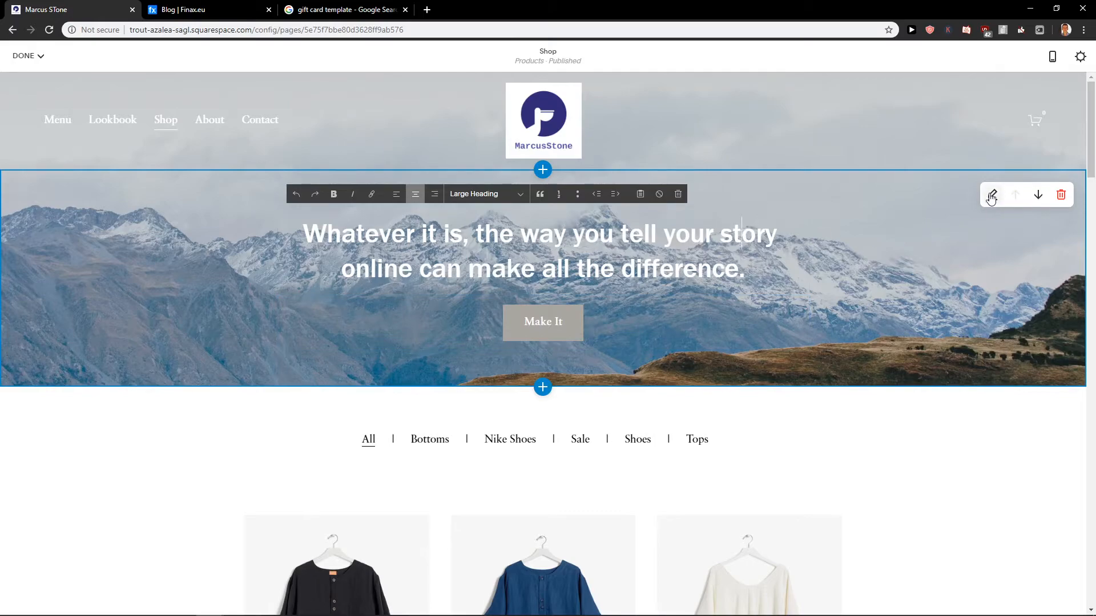
click(991, 194)
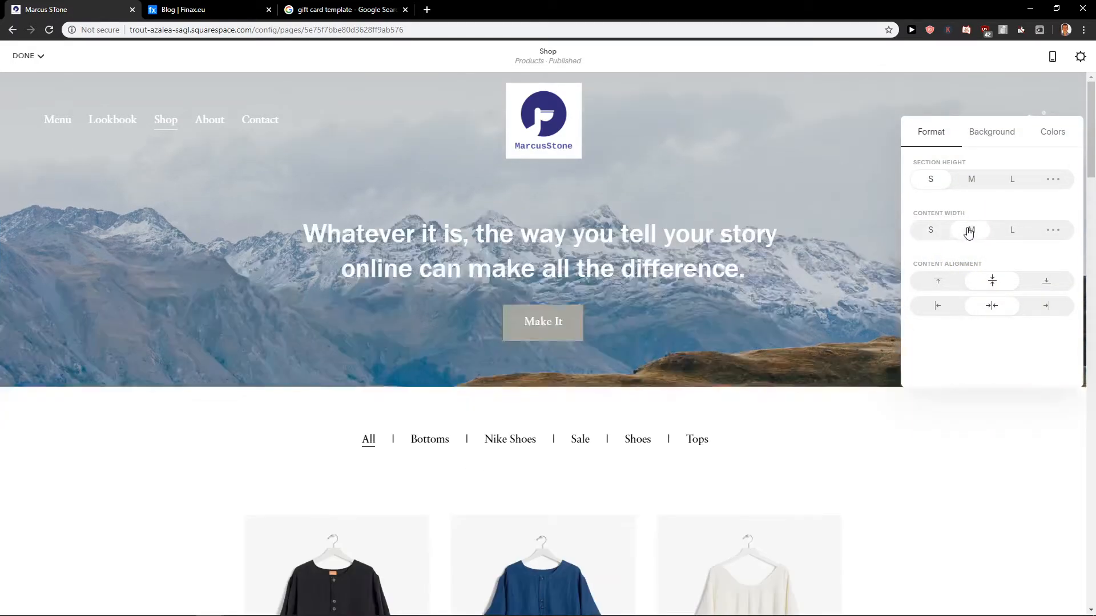
click(991, 131)
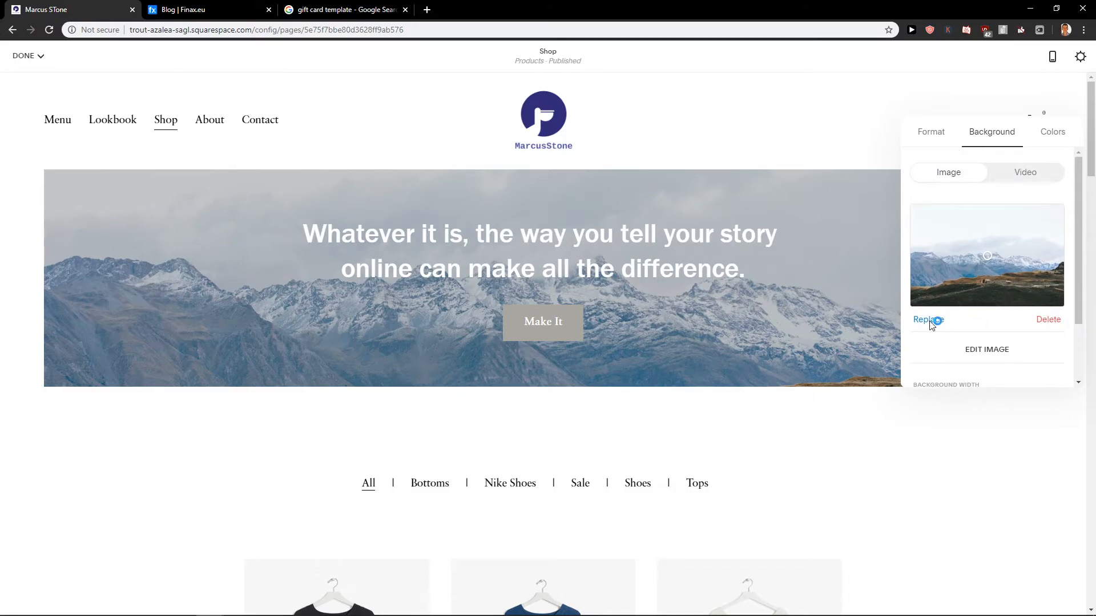
click(928, 320)
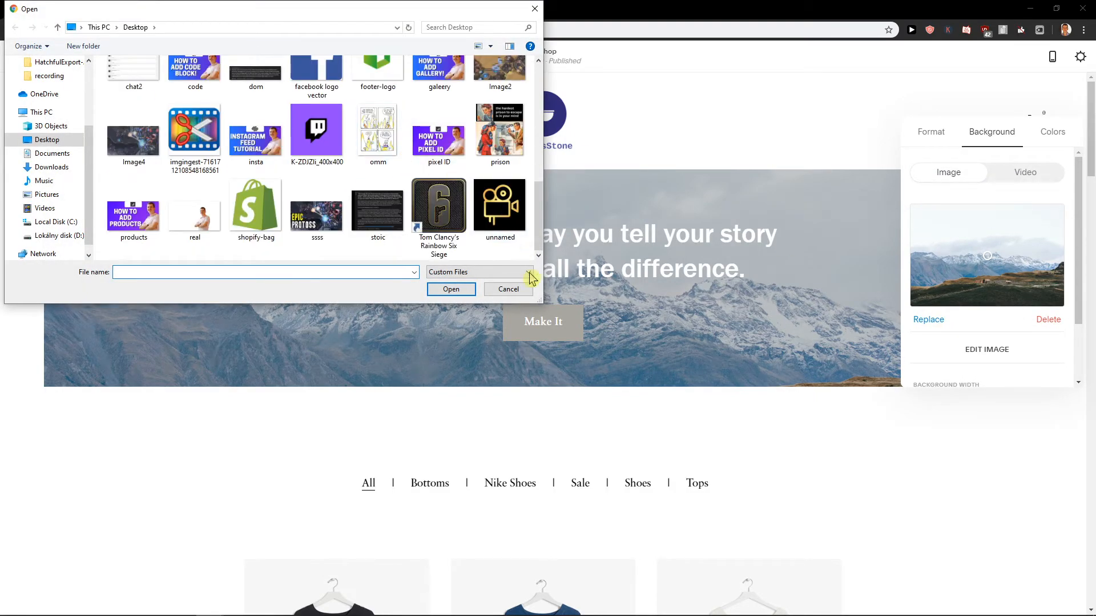
click(507, 290)
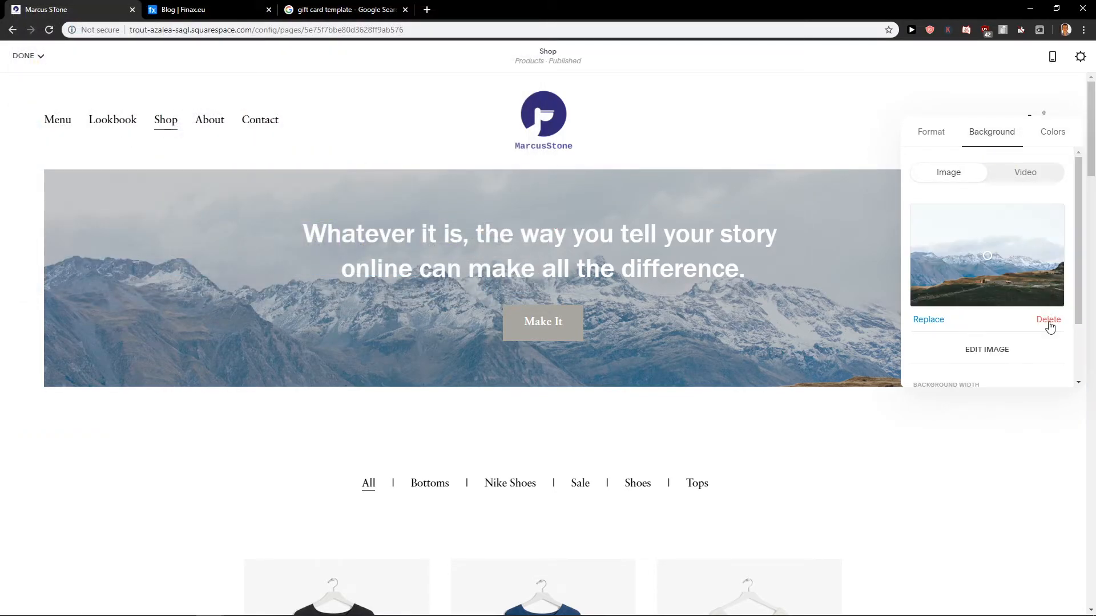
click(1052, 131)
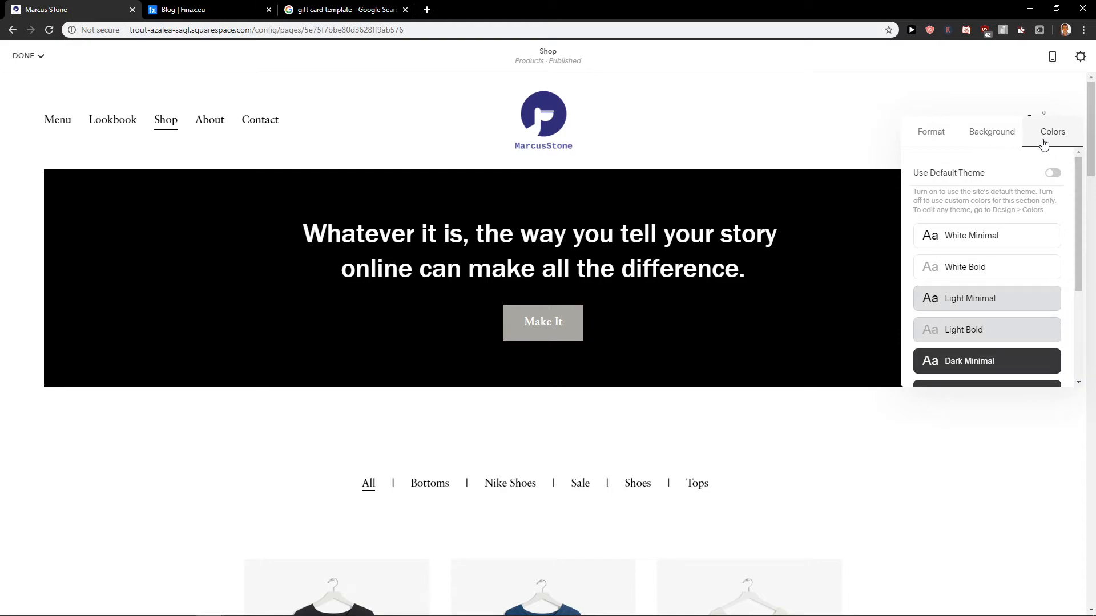
Step: Keep the dark colour theme and select the banner's heading text for editing
click(986, 235)
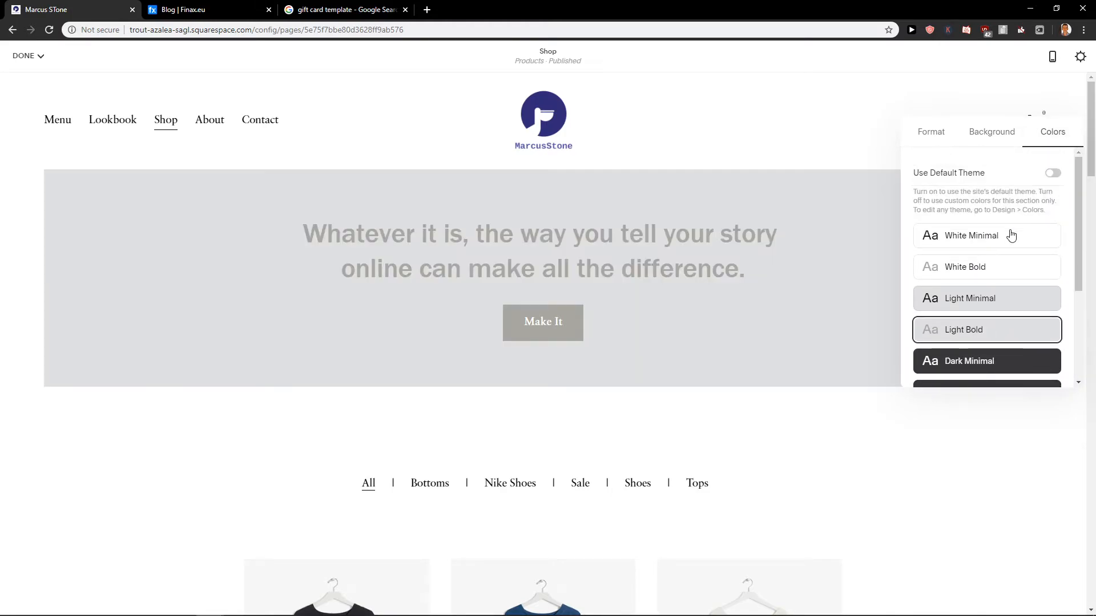
scroll(down, 3)
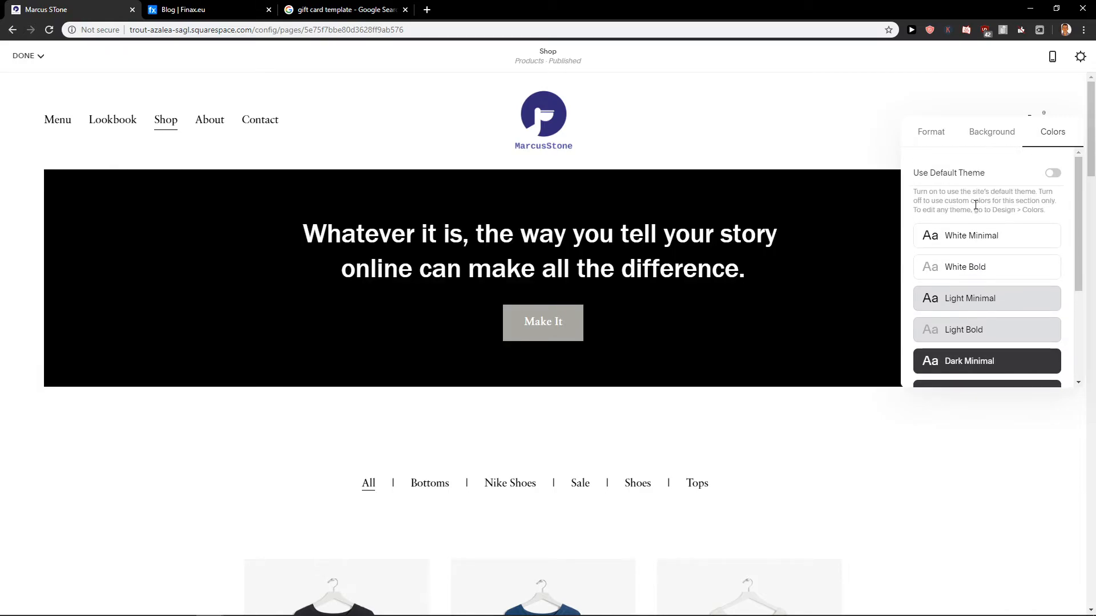
click(991, 131)
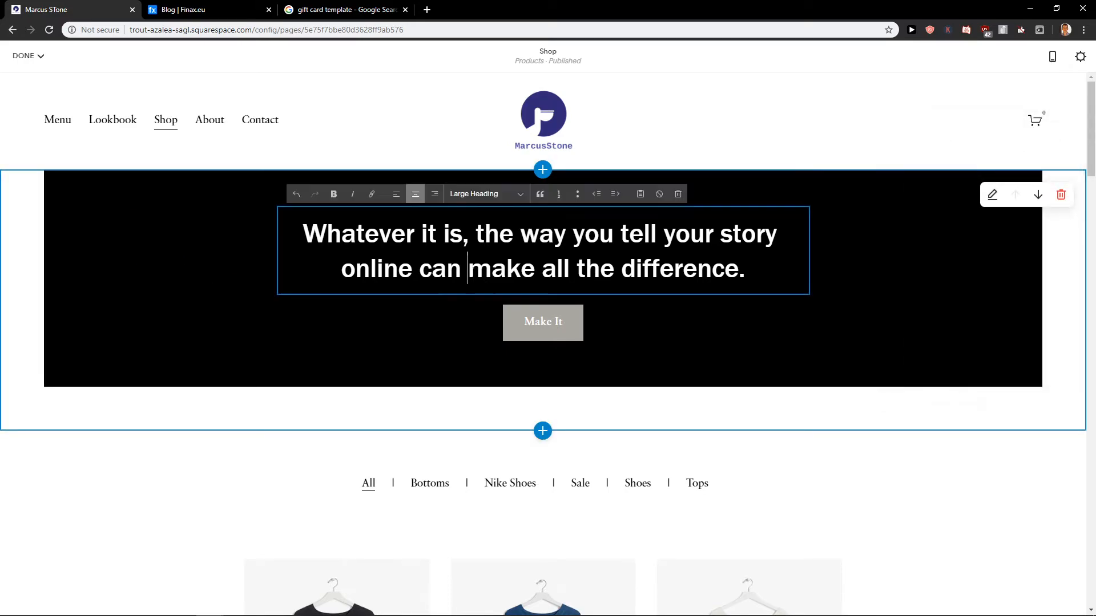
Step: Replace the heading with 'Every order over 30 euro with free Shipping! Use Code: FREE'
key(ctrl+a)
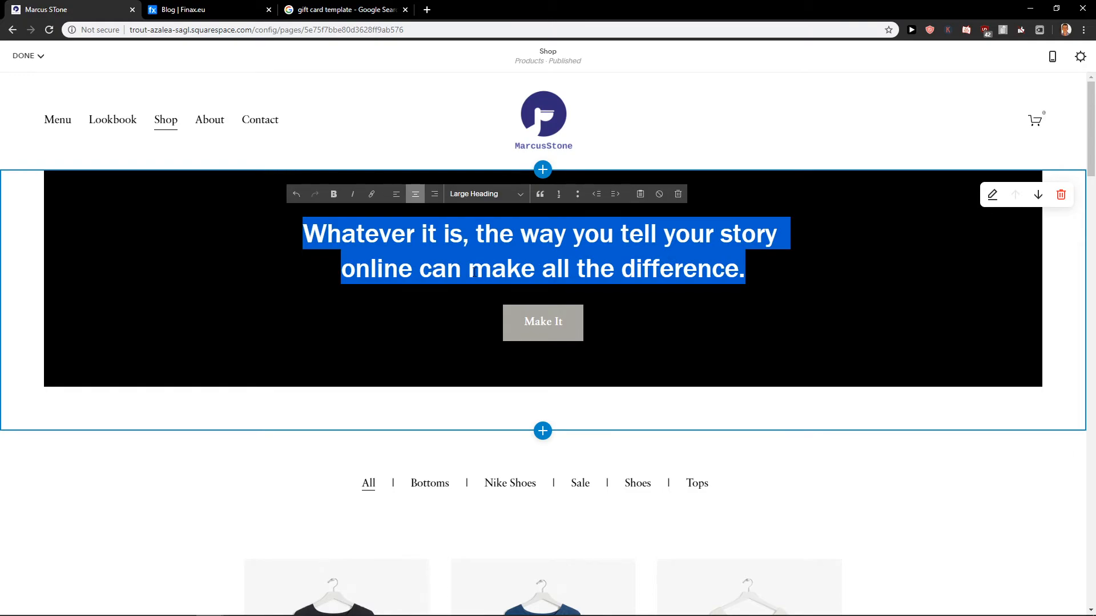
text(Eeve)
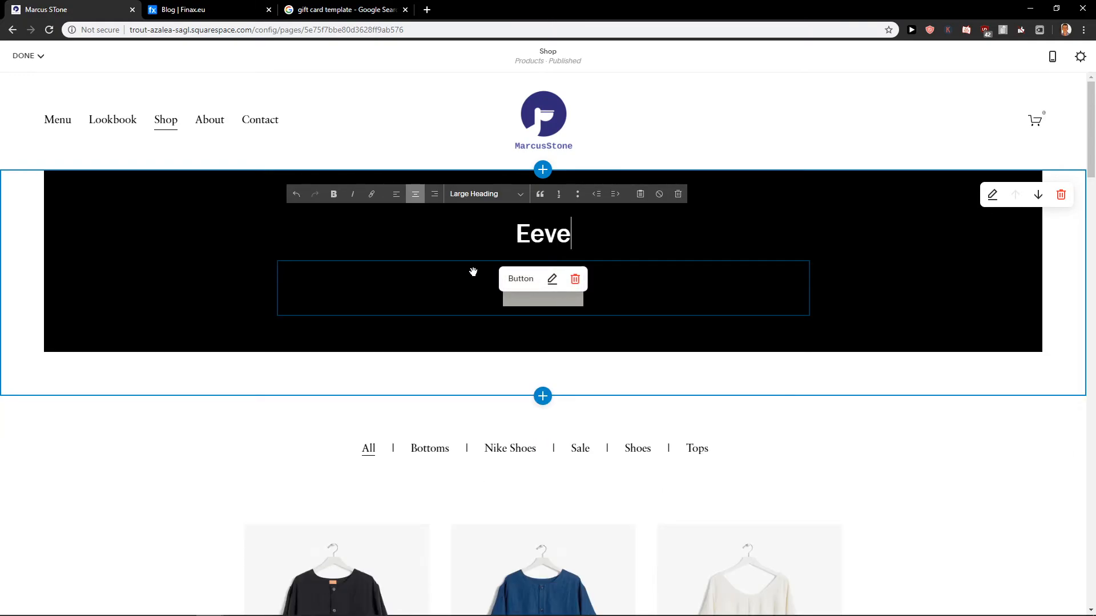
text(Every order over)
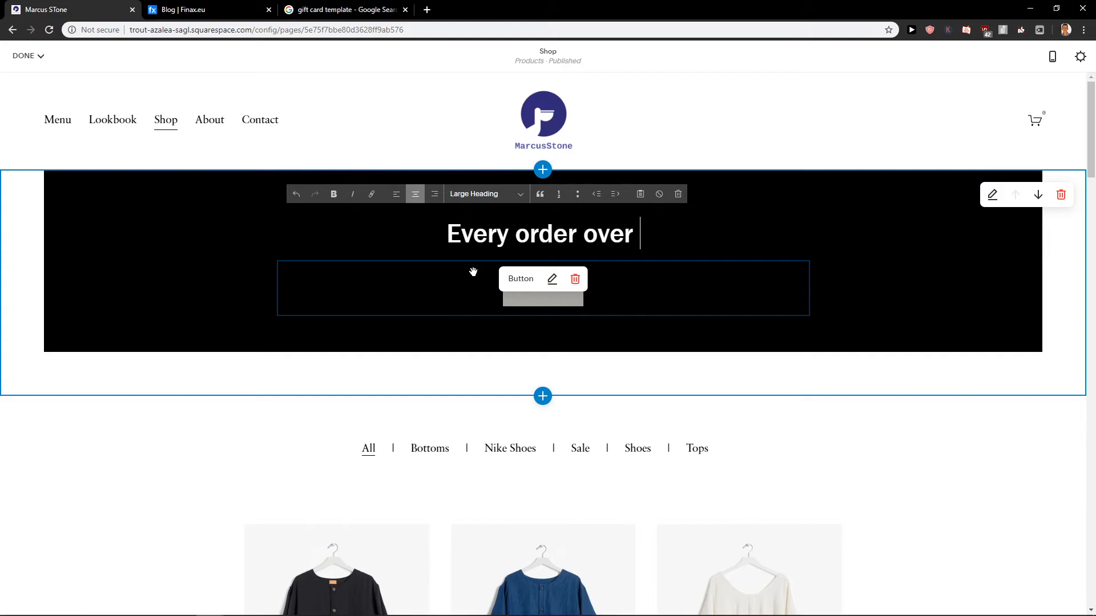
text(30 euro)
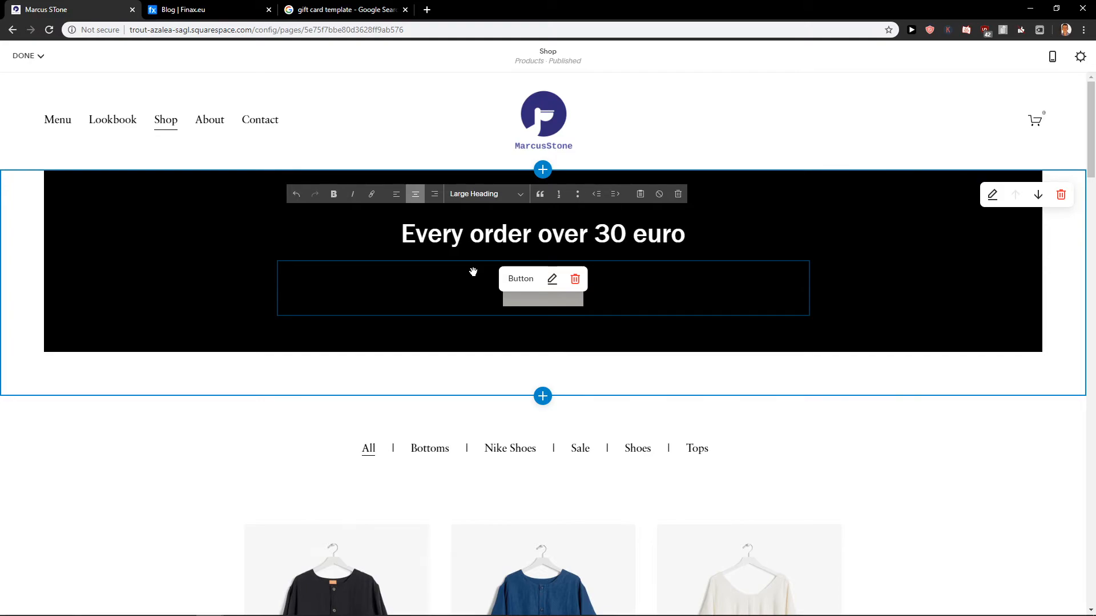
text(with free Shipping!)
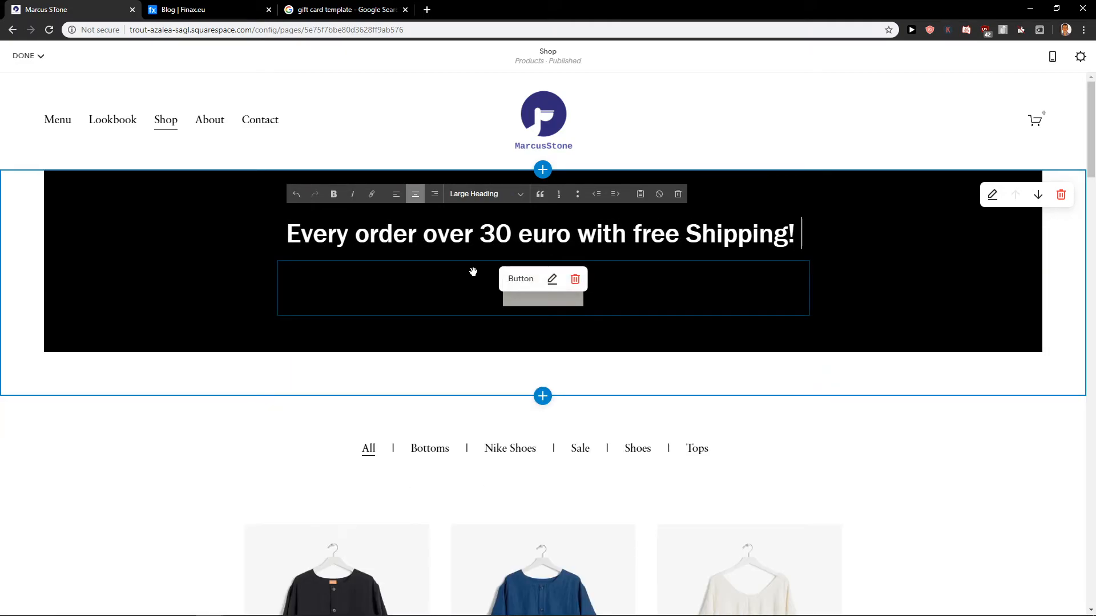
text(Use Code)
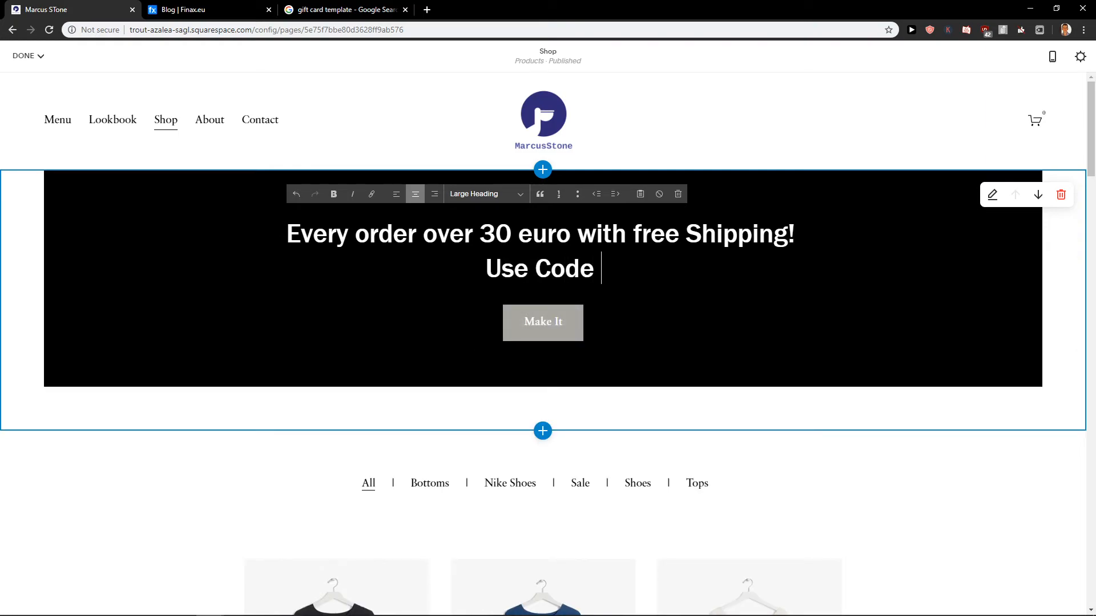
text(: FREE)
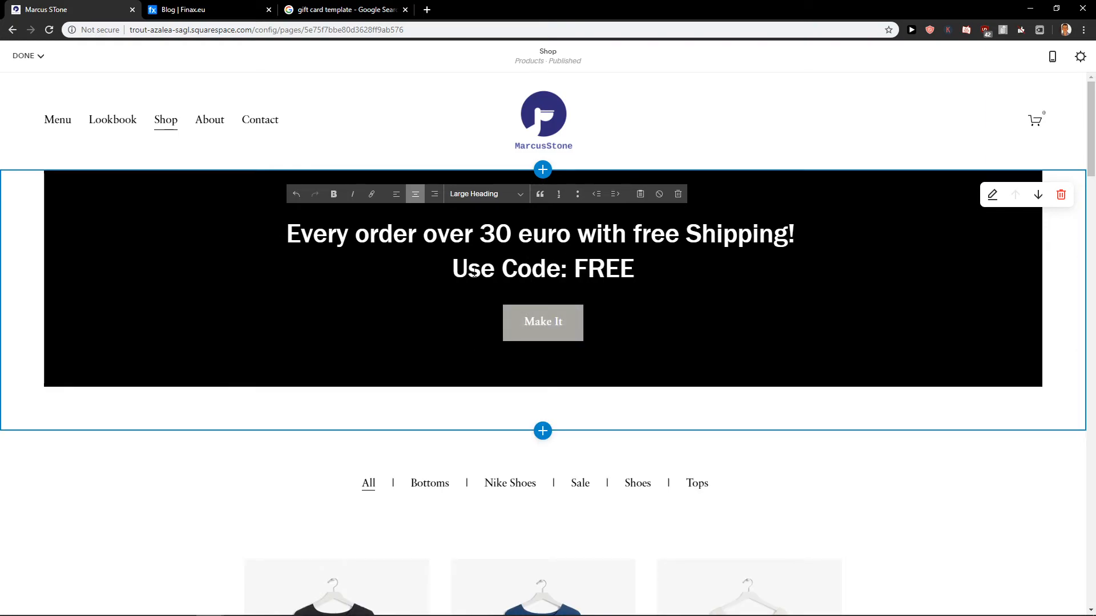
Step: Remove the Make It button from the banner
click(542, 322)
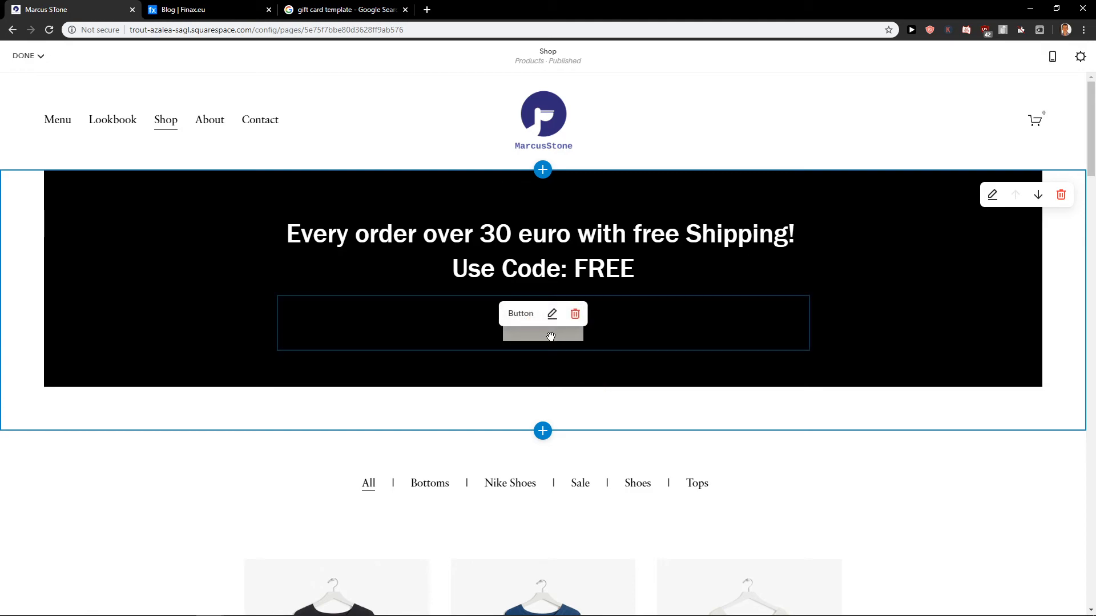
click(575, 314)
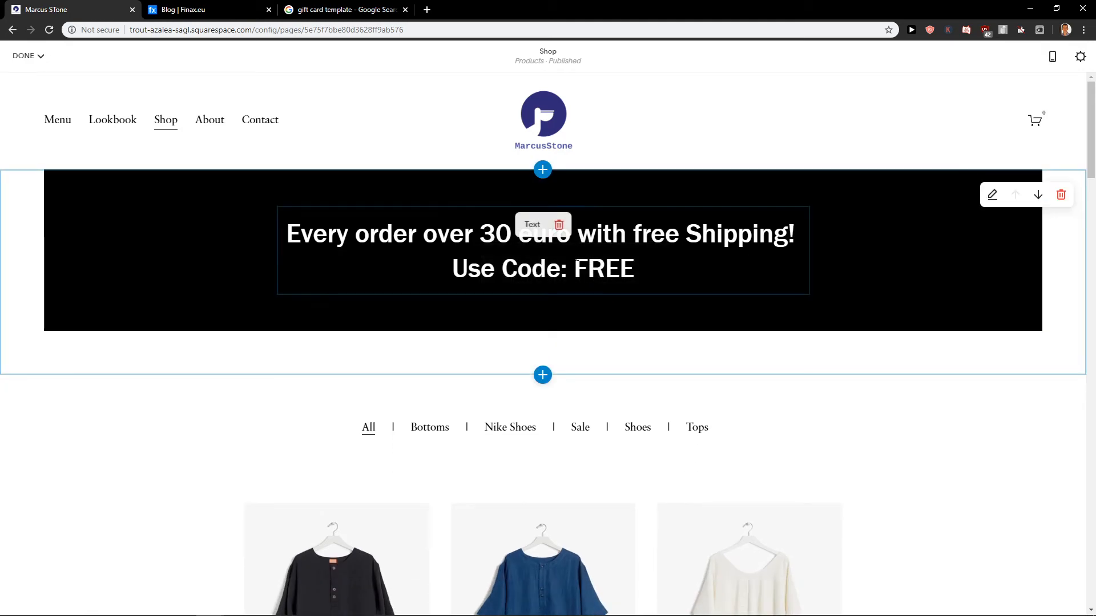